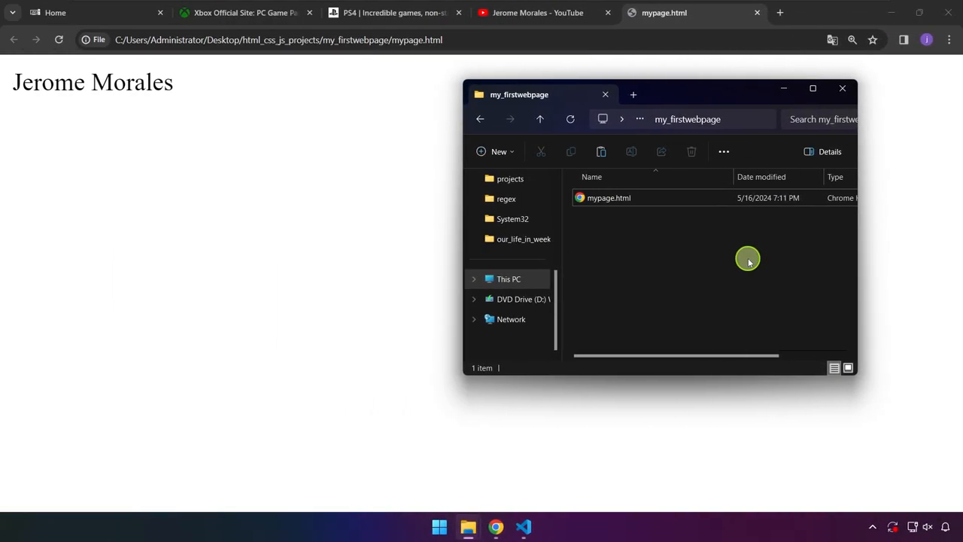
mouse_move(642, 218)
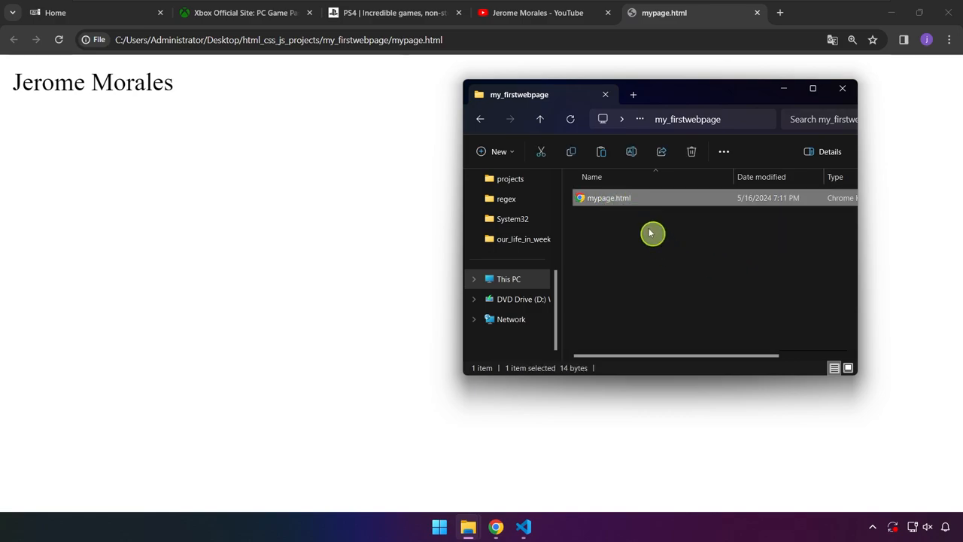
- Append ', Trainer' after the name in mypage.html and save the file
left_click(525, 526)
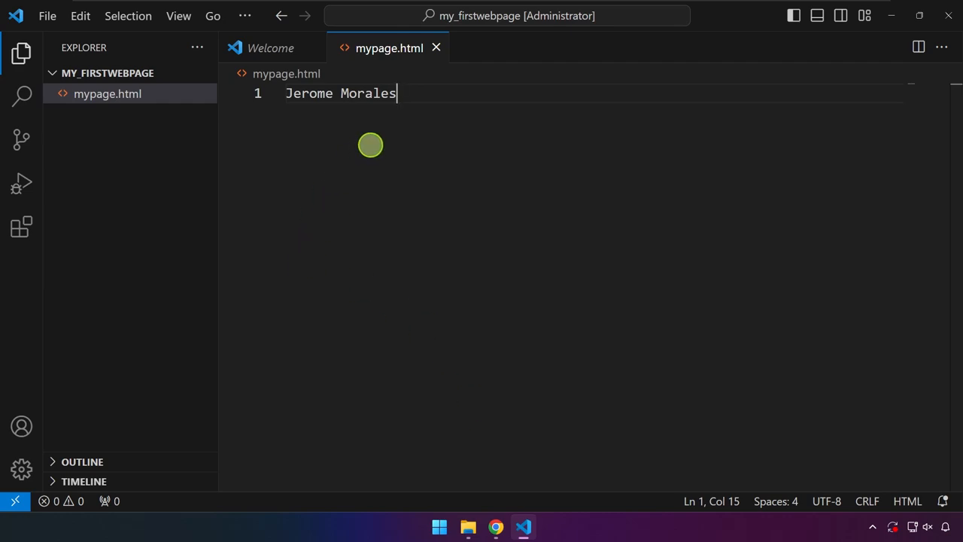
type(",")
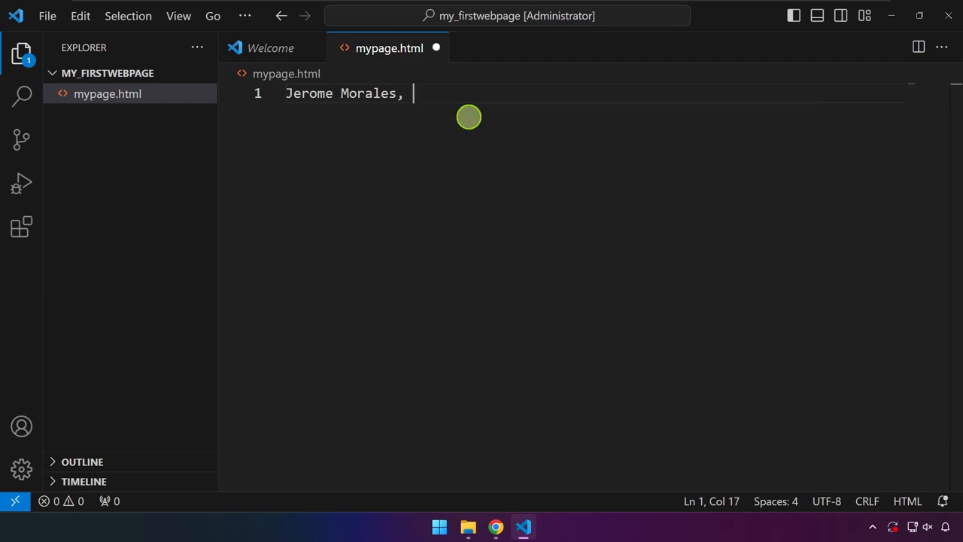
type("Trainer")
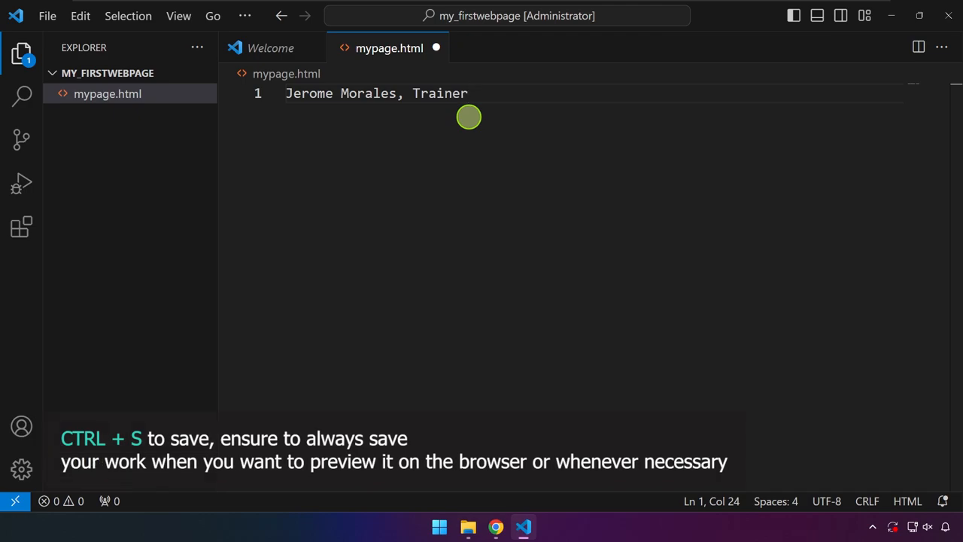
key("ctrl+s")
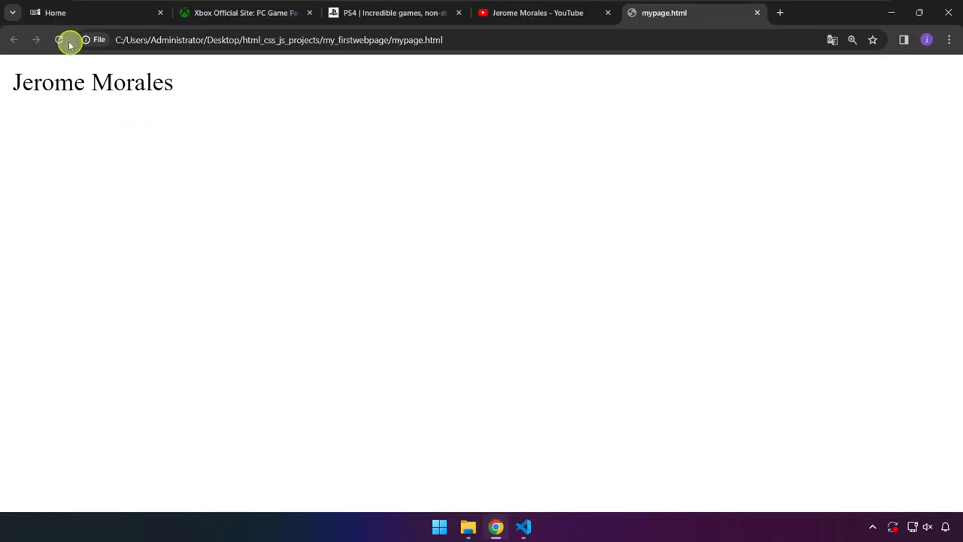
- Reload the mypage.html tab in Chrome so it shows 'Jerome Morales, Trainer'
left_click(60, 40)
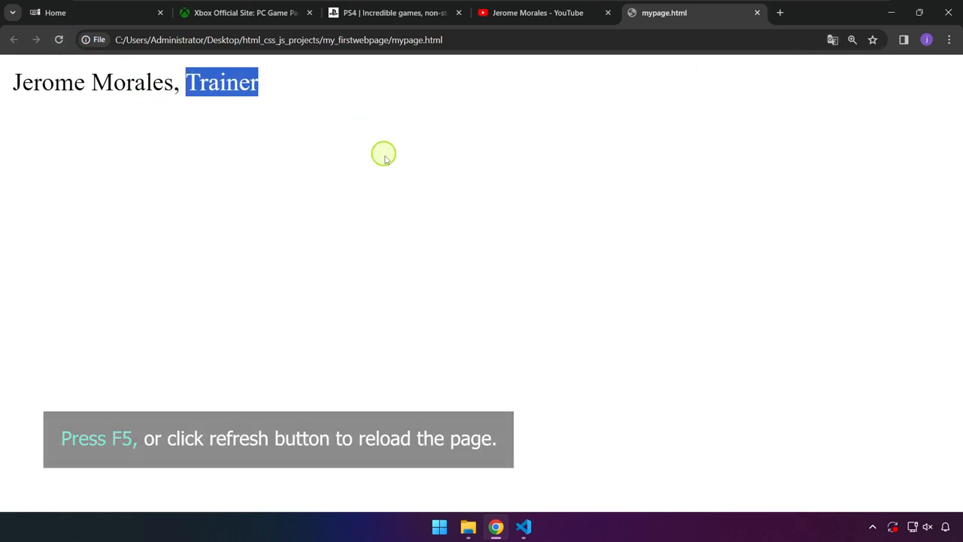
key("f5")
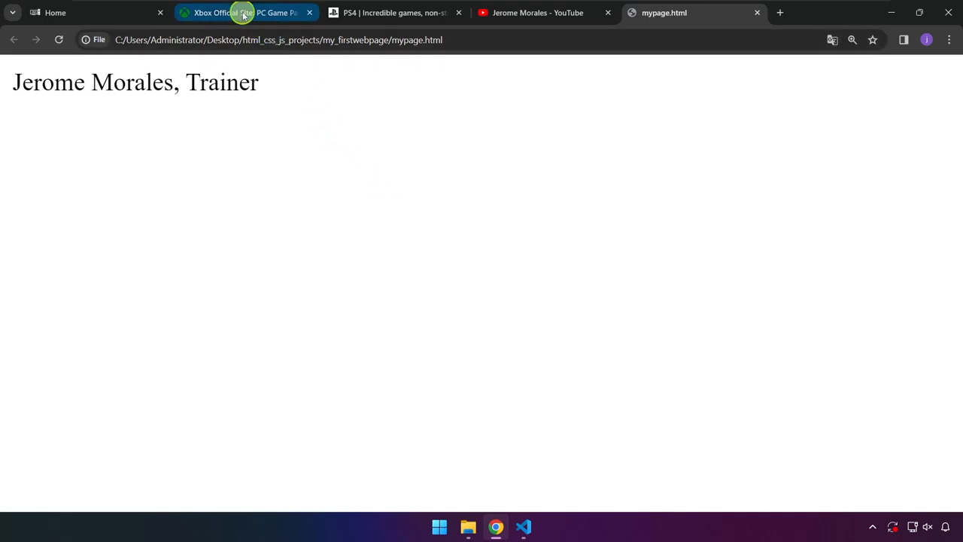
- Switch between the Xbox and PlayStation 4 tabs, scrolling the PS4 page, ending on Xbox
left_click(240, 13)
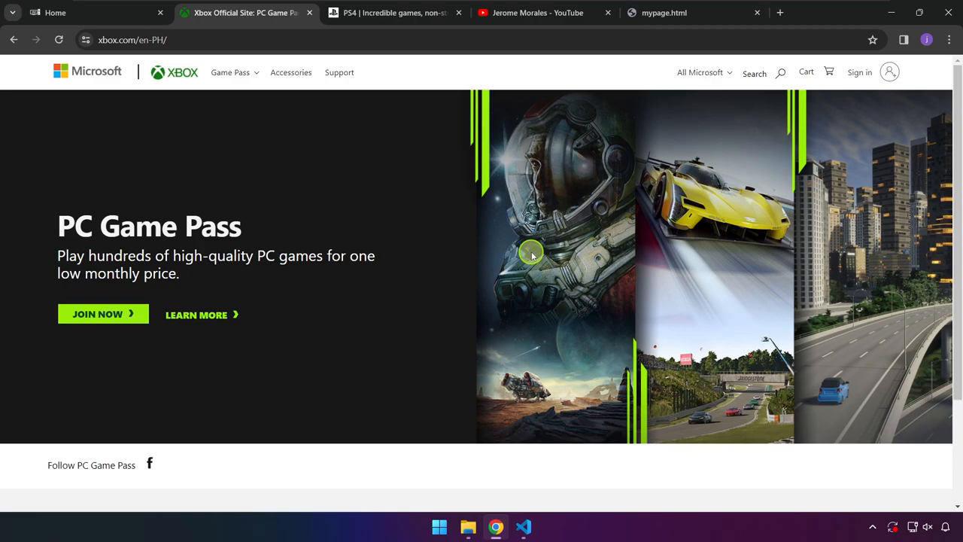
left_click(391, 12)
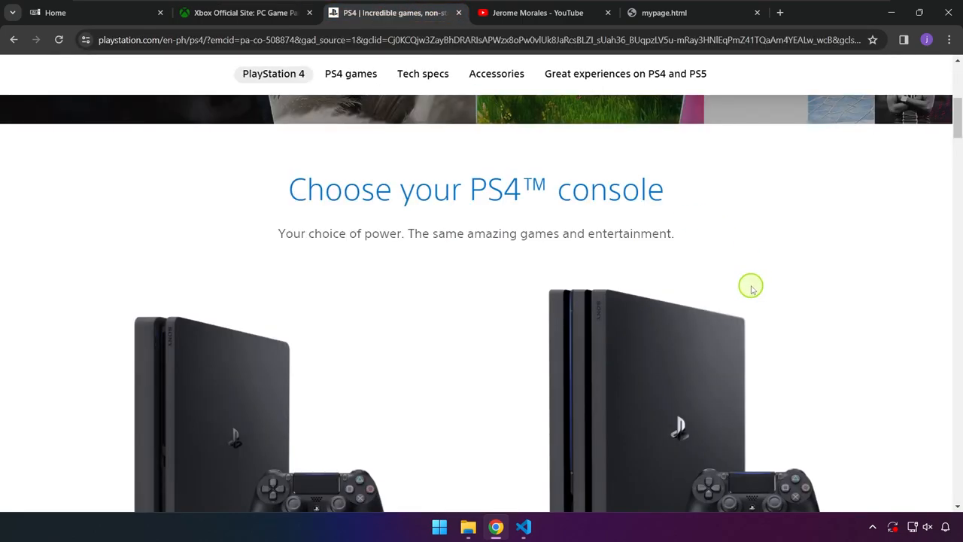
scroll("down", 3)
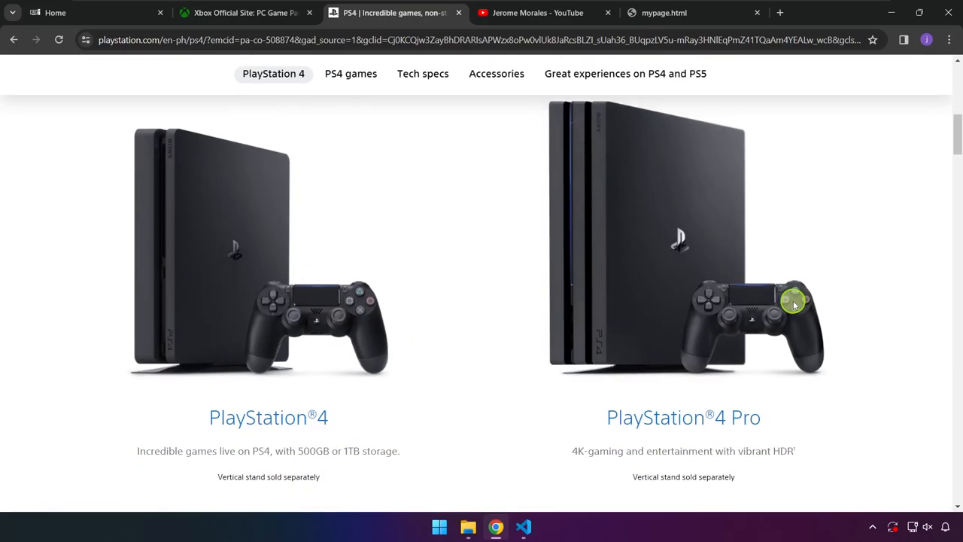
mouse_move(789, 301)
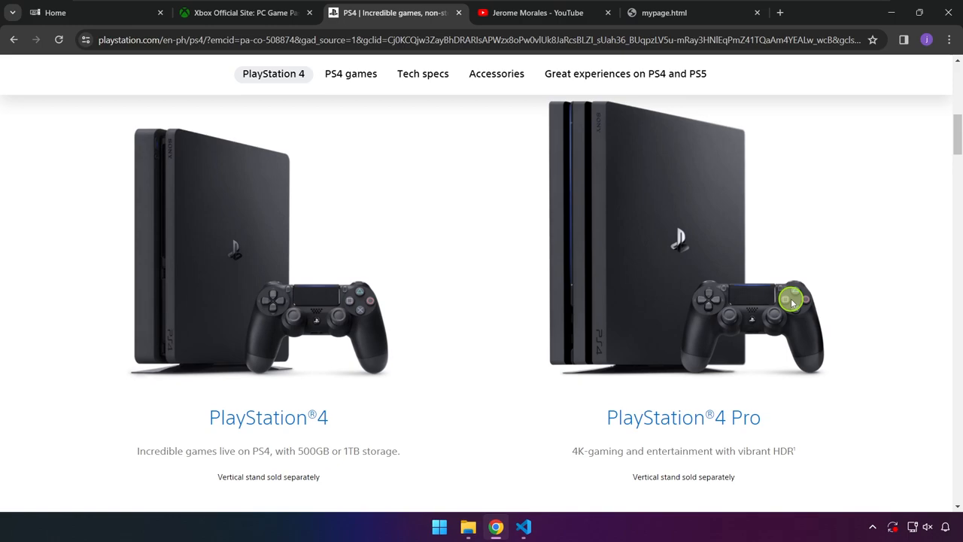
left_click(241, 13)
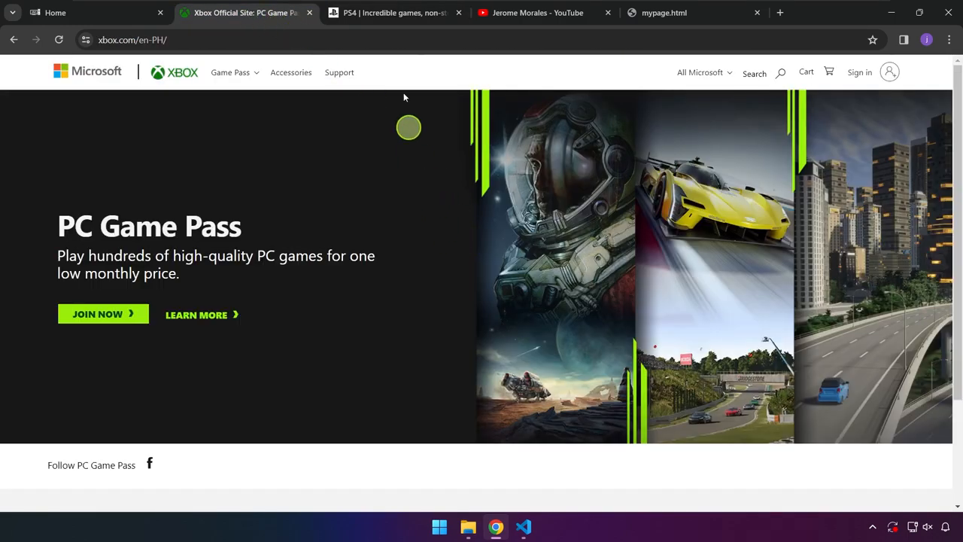
left_click(391, 12)
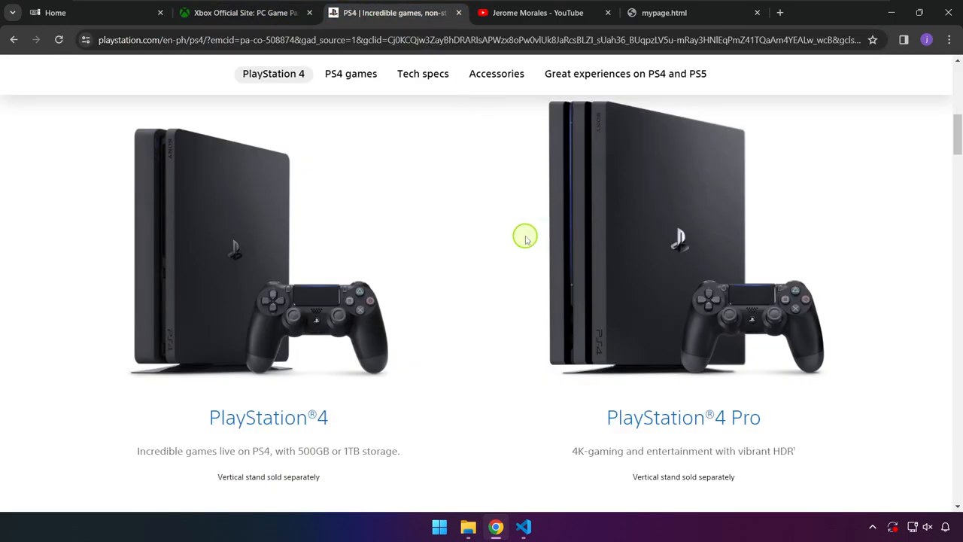
scroll("up", 3)
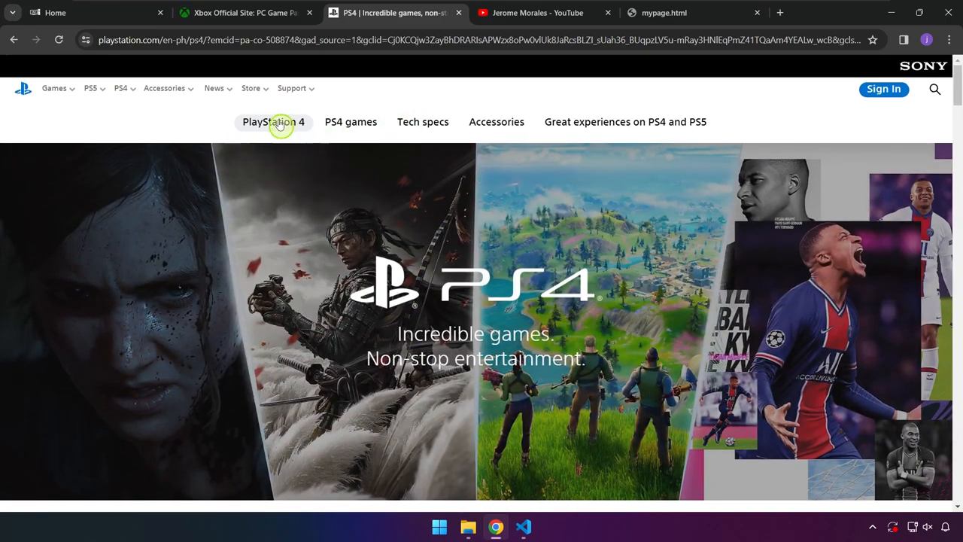
left_click(245, 13)
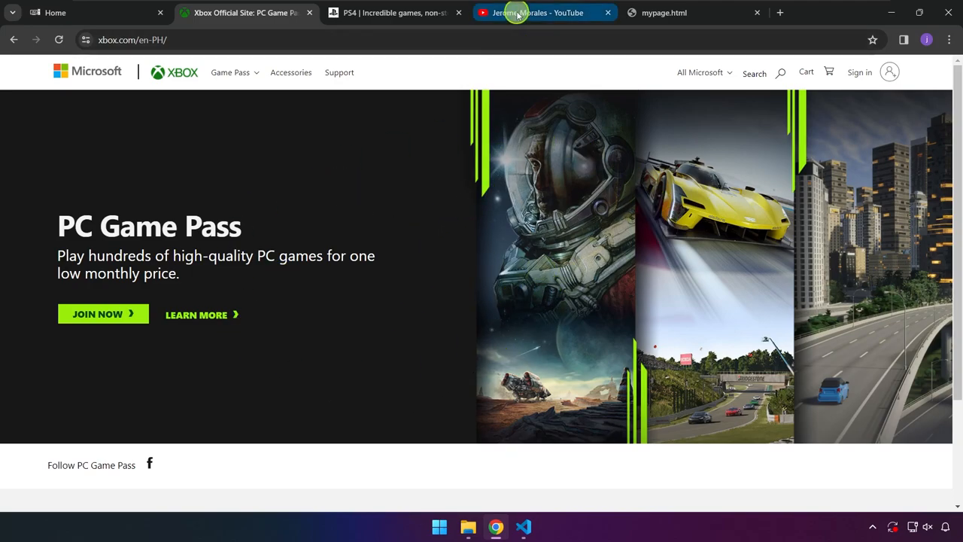
left_click(537, 12)
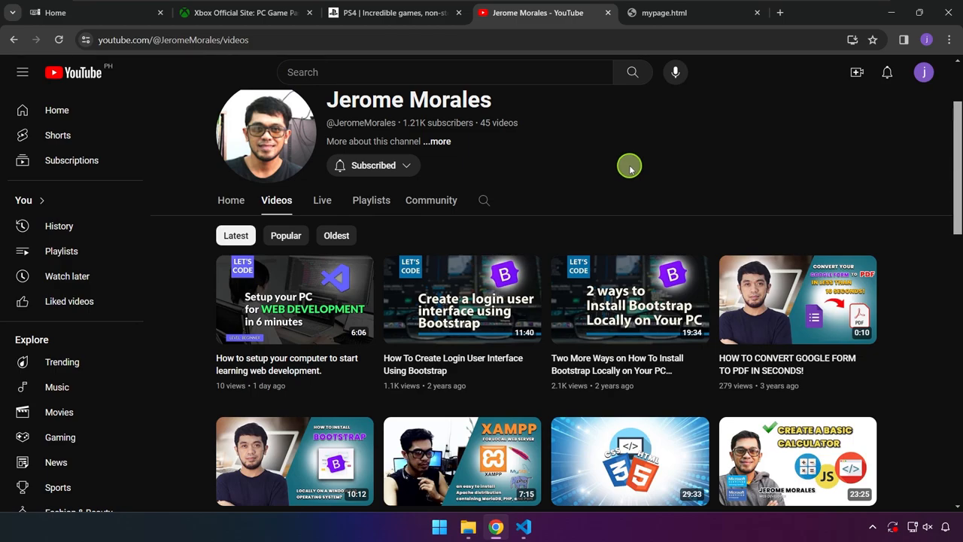
mouse_move(695, 173)
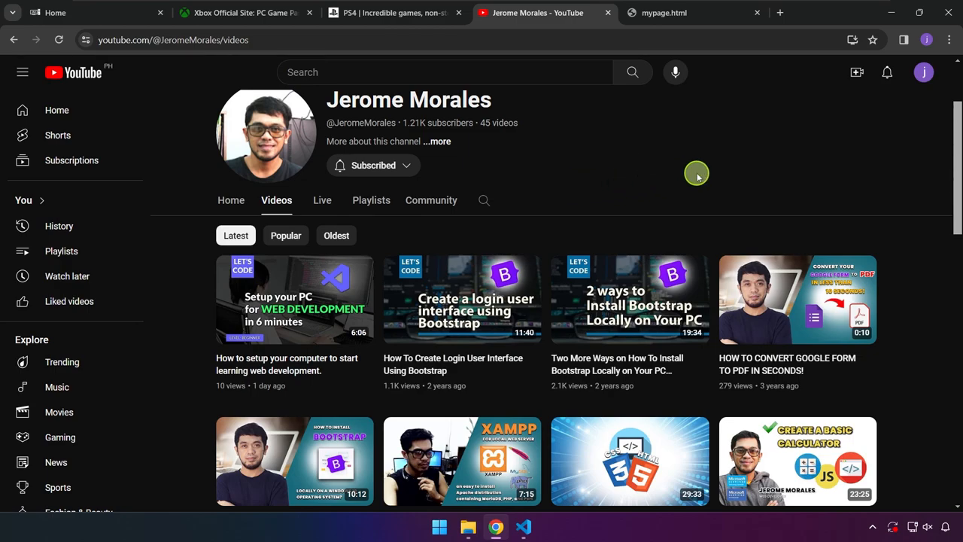
scroll("down", 3)
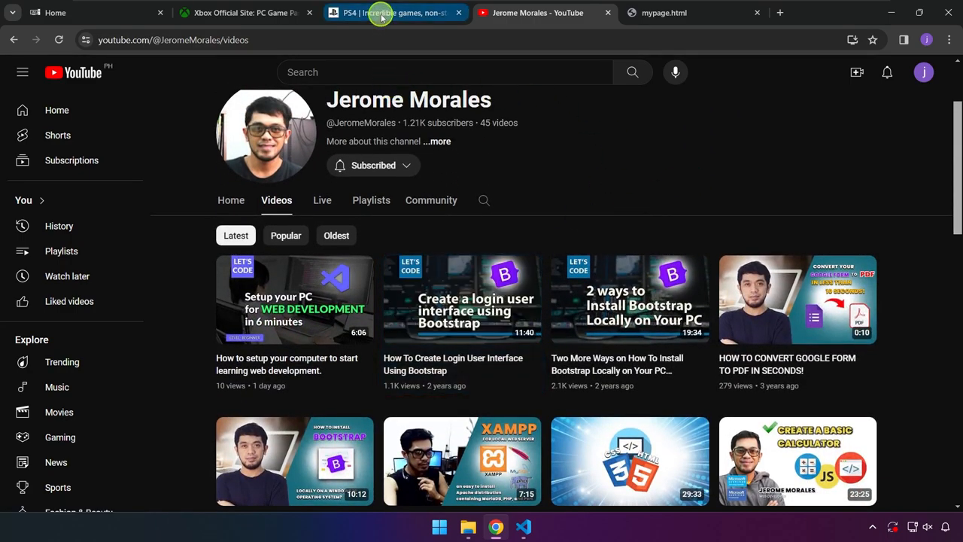
left_click(391, 13)
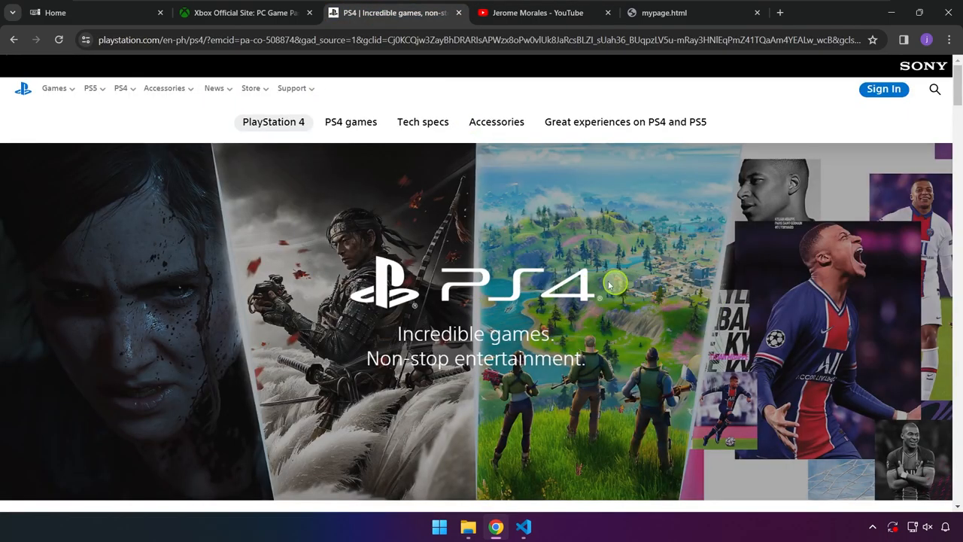
left_click(241, 12)
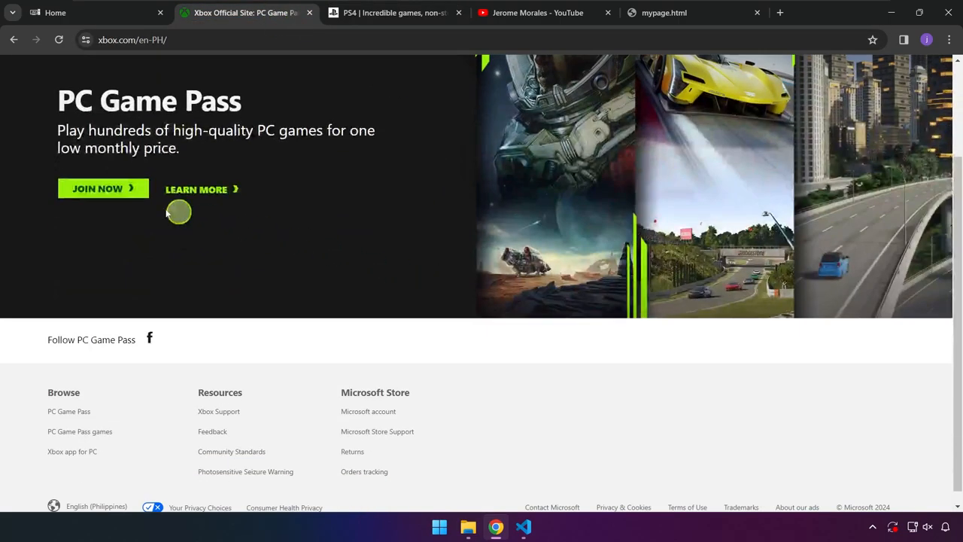
mouse_move(103, 188)
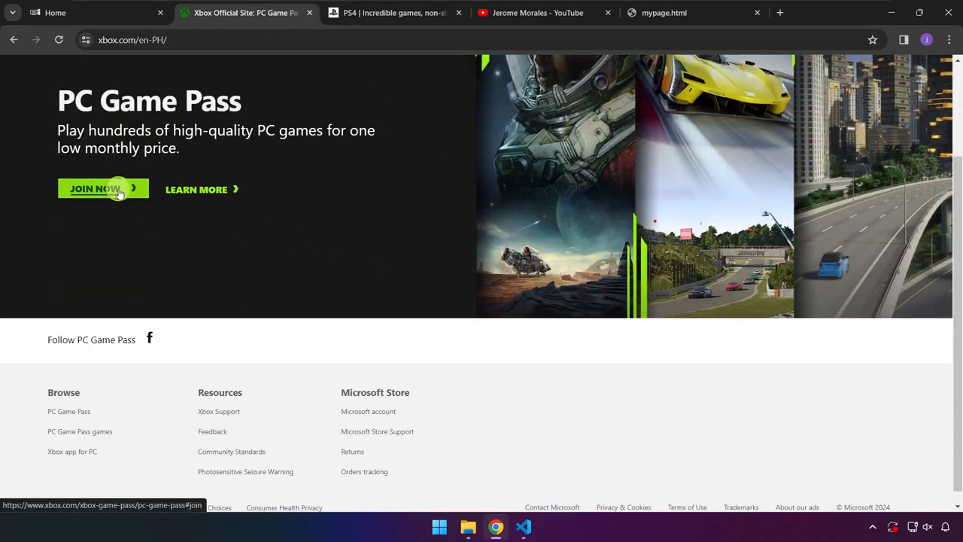
mouse_move(196, 189)
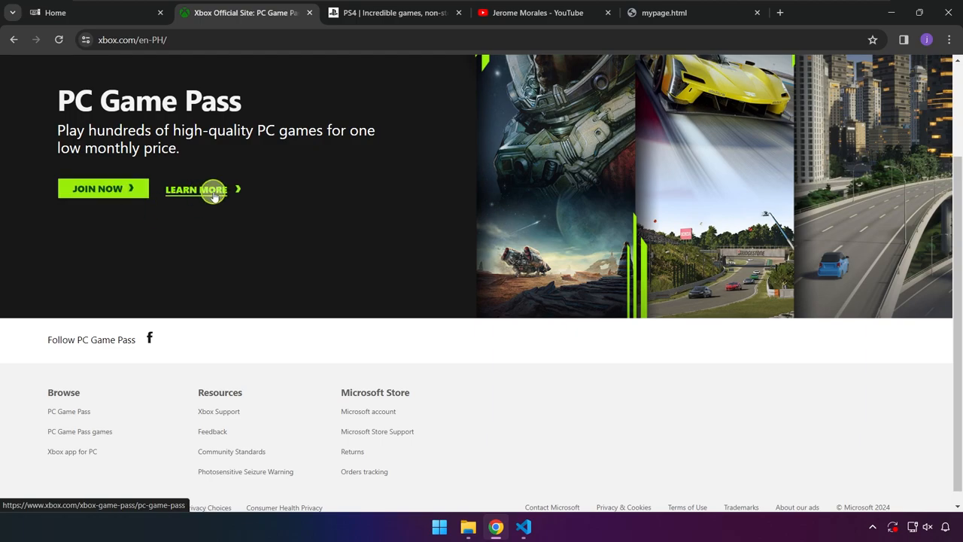
mouse_move(168, 158)
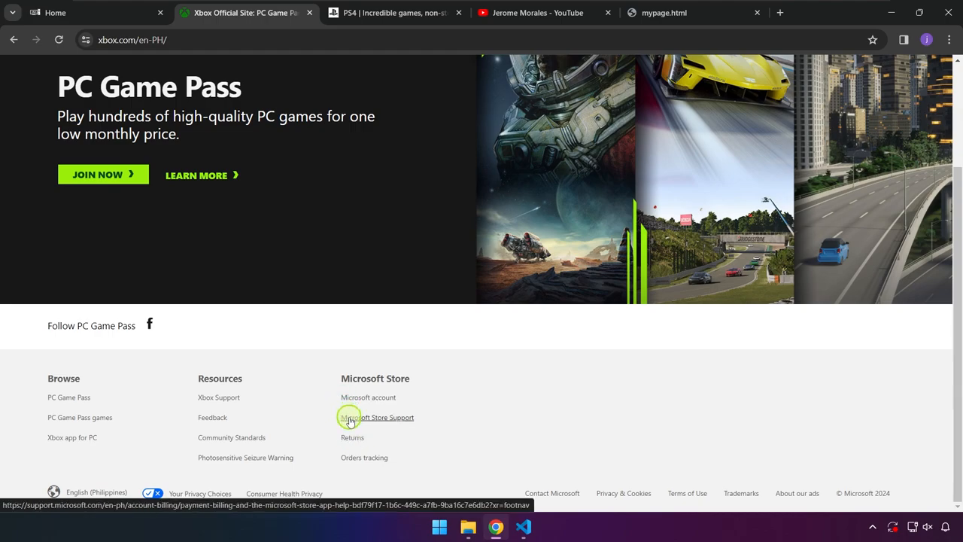
left_click(376, 417)
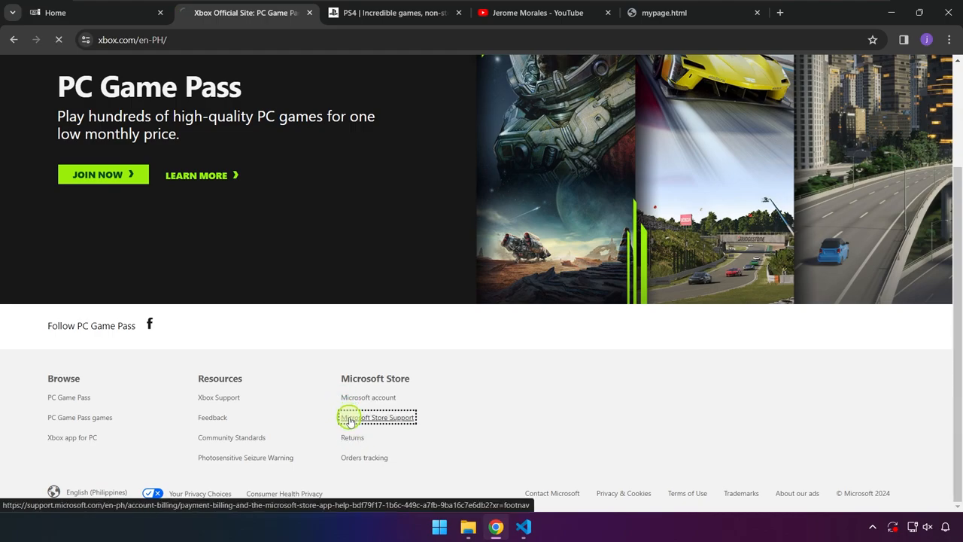
left_click(377, 417)
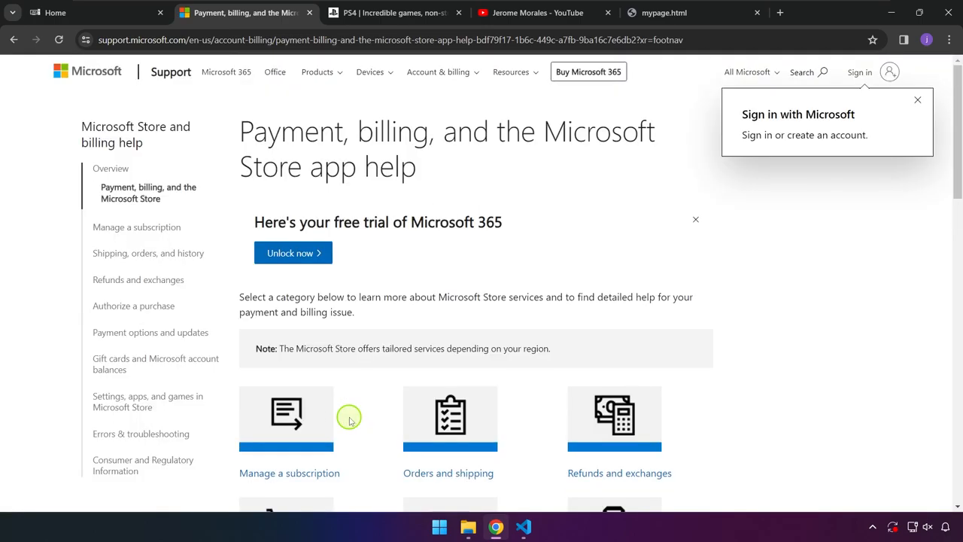
mouse_move(317, 71)
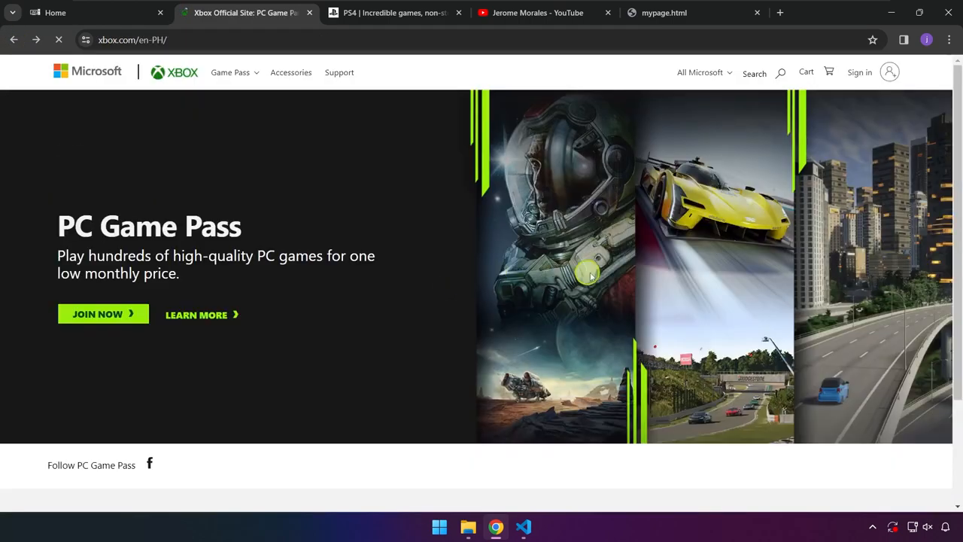
scroll("down", 3)
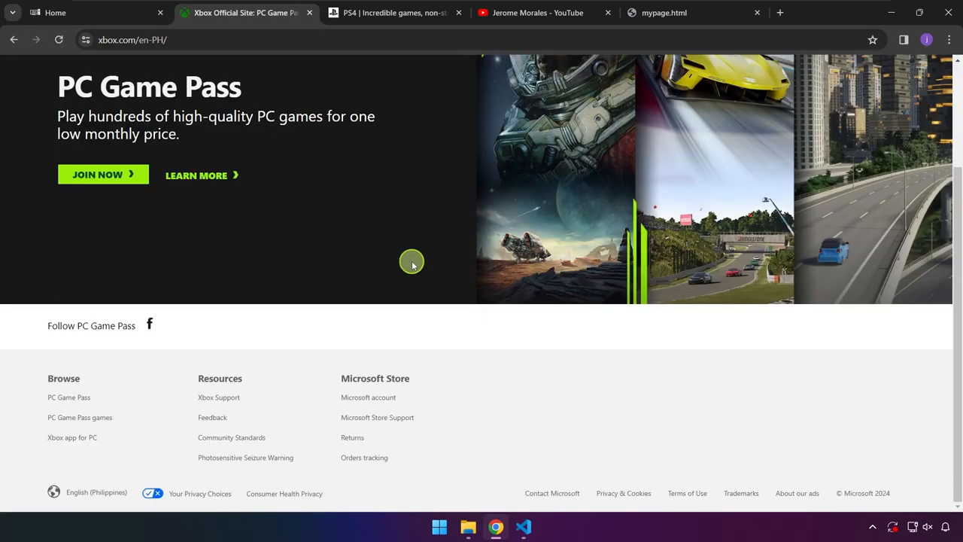
scroll("up", 3)
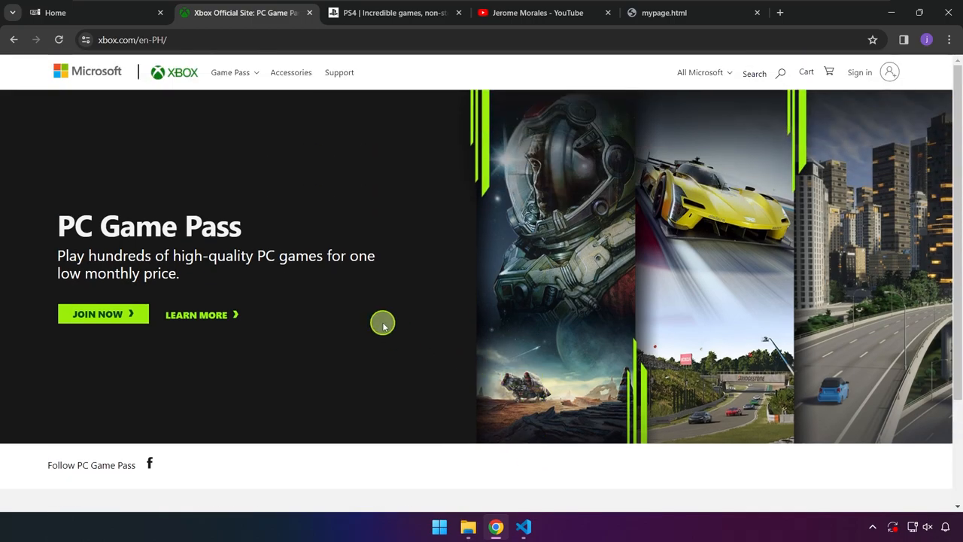
mouse_move(103, 314)
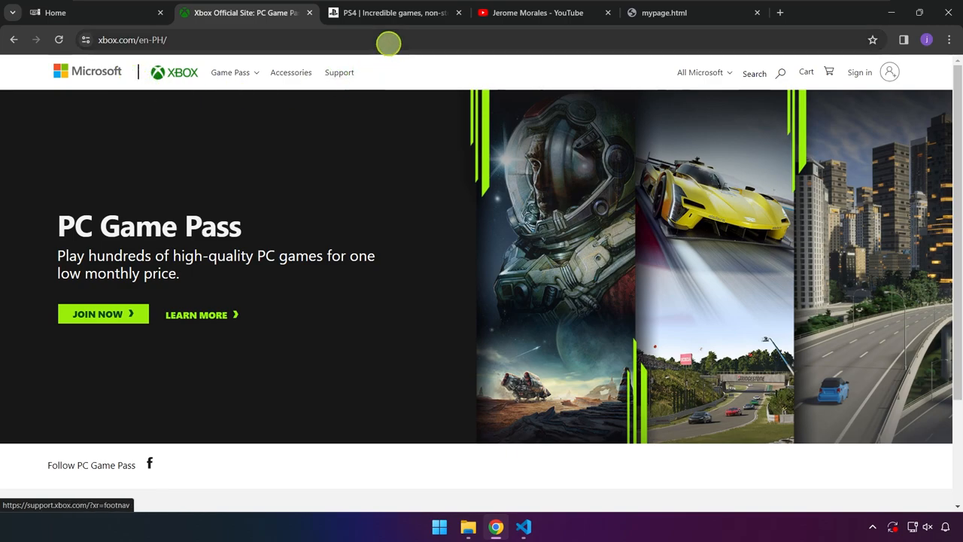
scroll("down", 3)
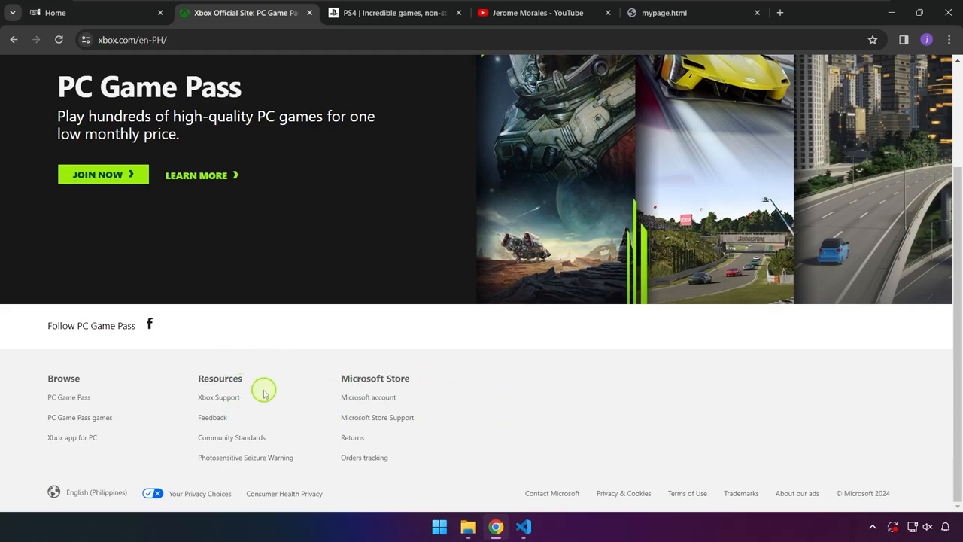
- Open What is HTML.png from the Pictures > HTML and CSS folder
left_click(524, 526)
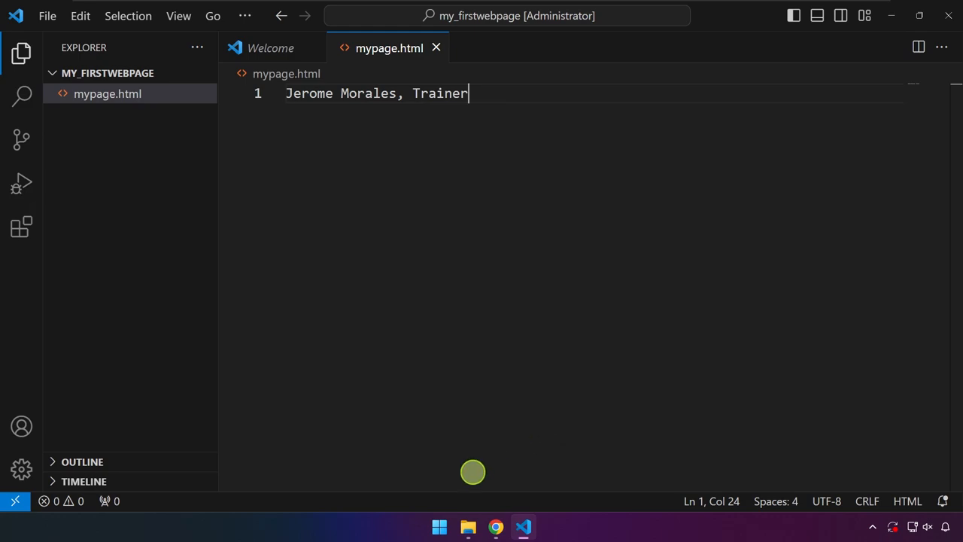
left_click(468, 526)
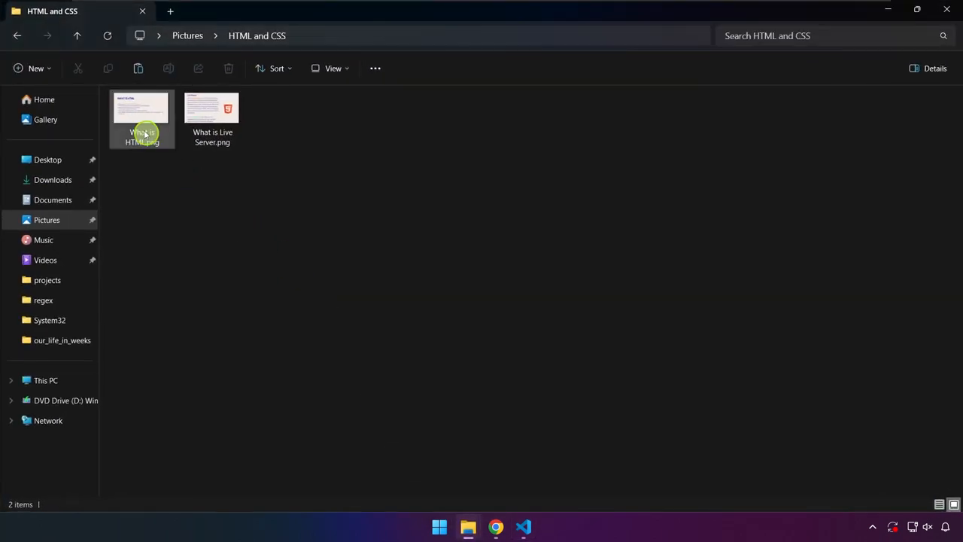
double_click(141, 107)
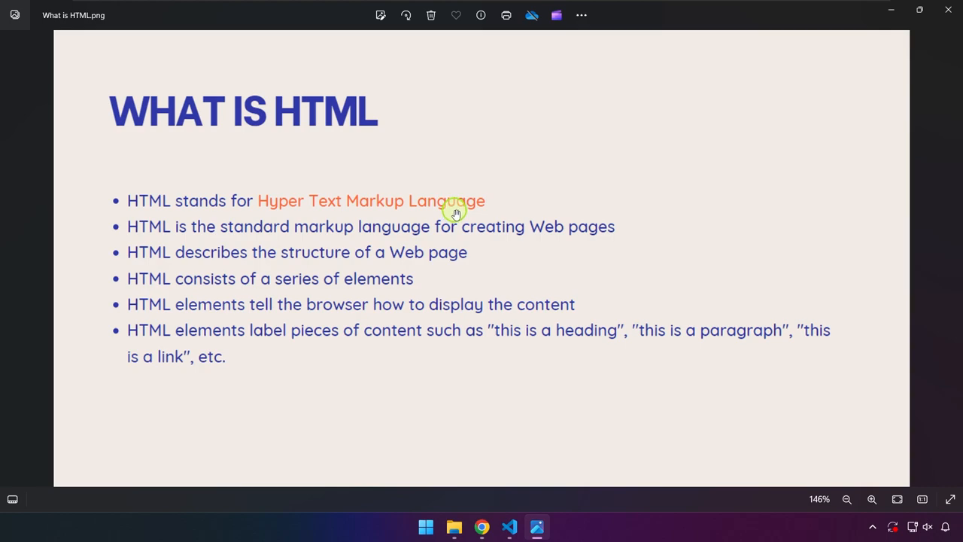
mouse_move(333, 245)
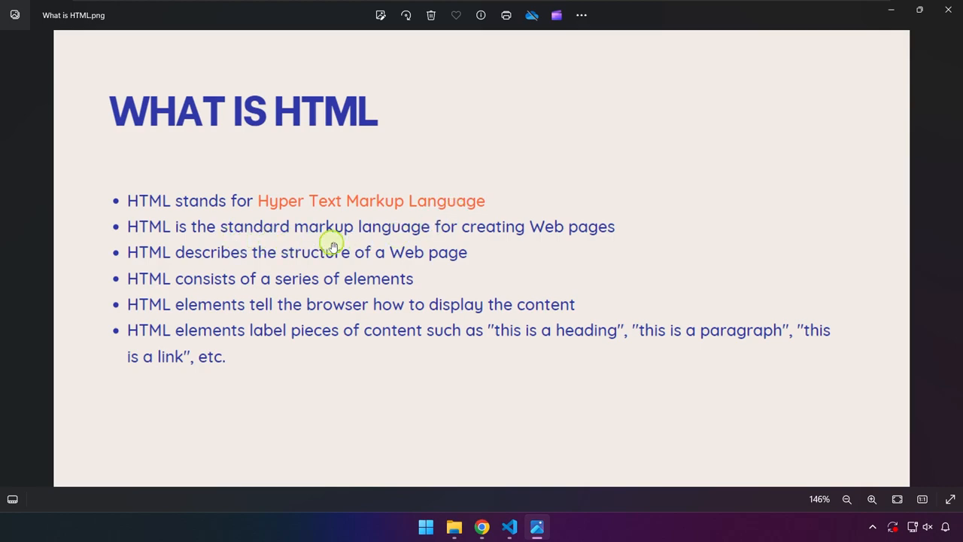
mouse_move(597, 241)
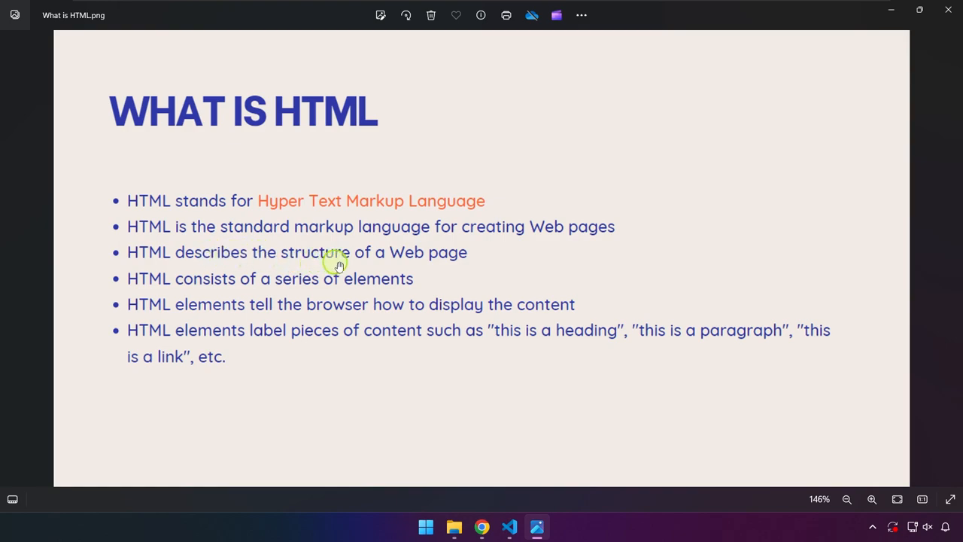
mouse_move(175, 298)
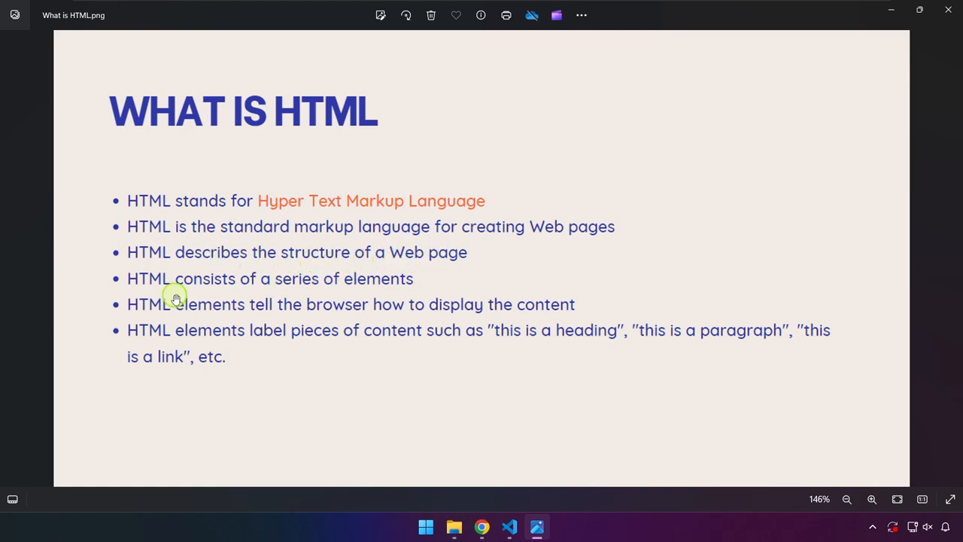
mouse_move(391, 290)
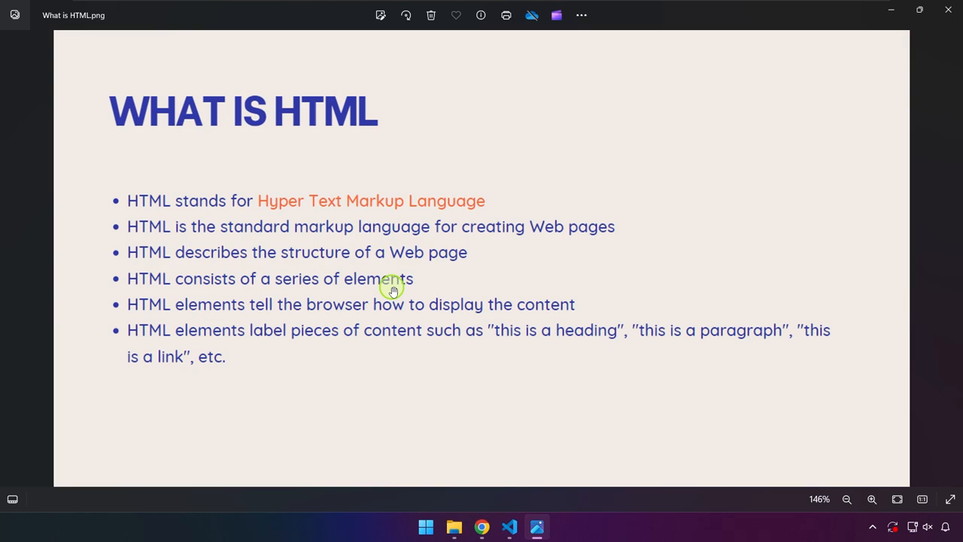
mouse_move(161, 311)
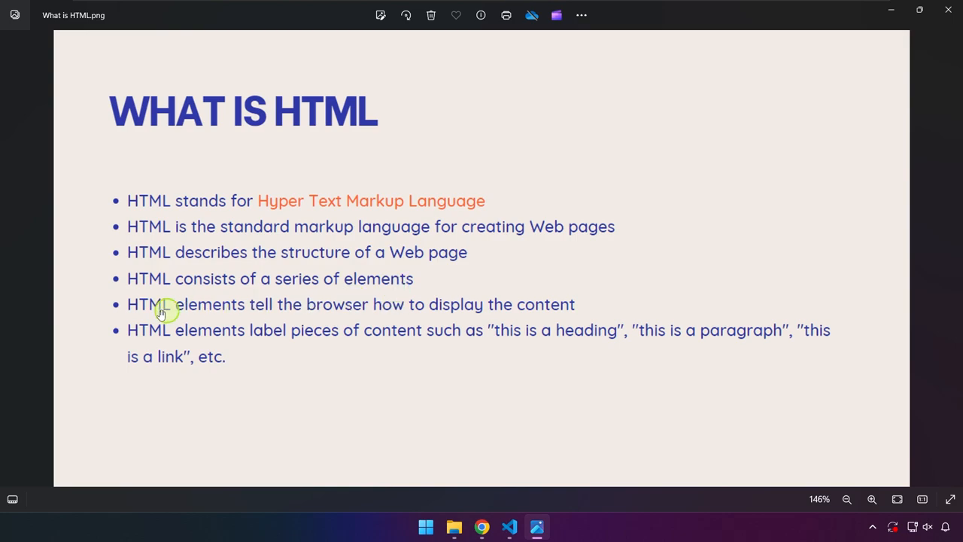
mouse_move(282, 324)
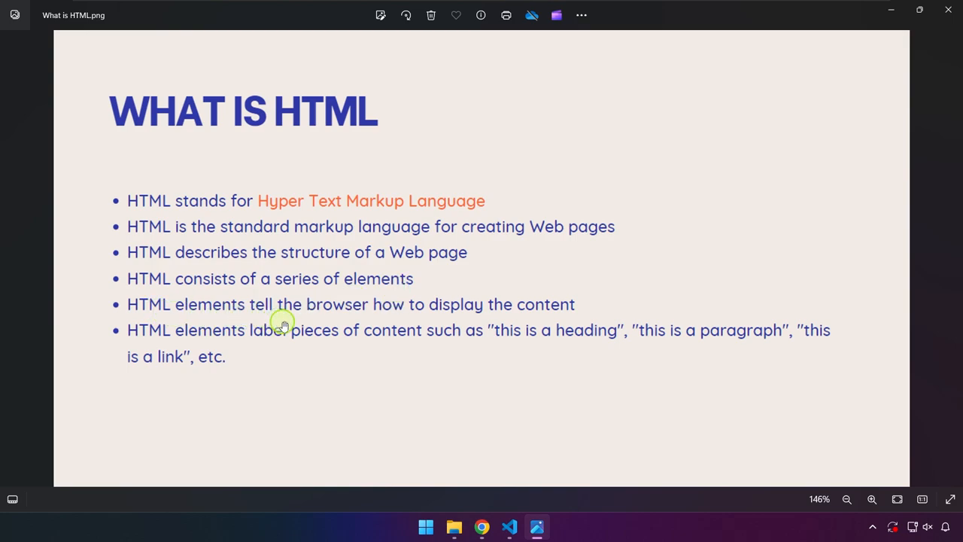
mouse_move(237, 342)
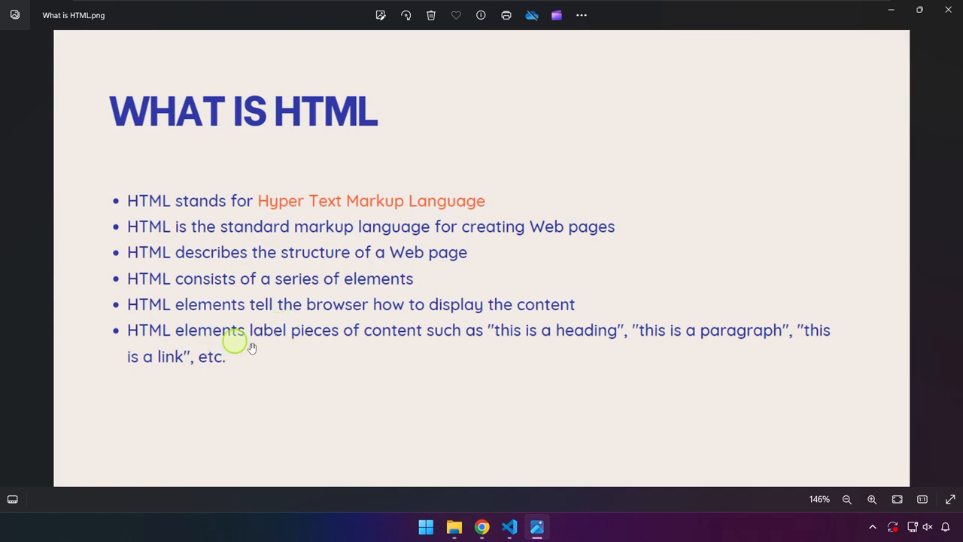
mouse_move(851, 32)
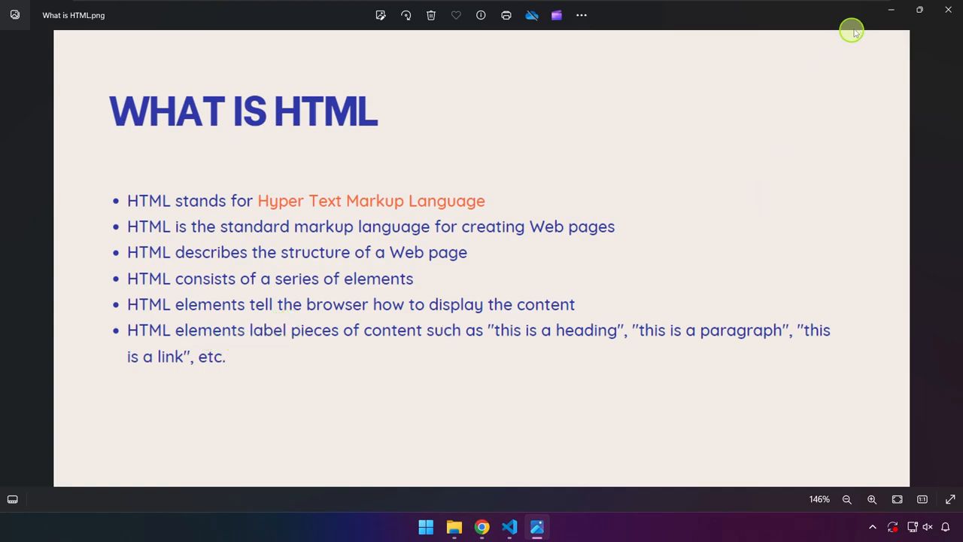
mouse_move(889, 15)
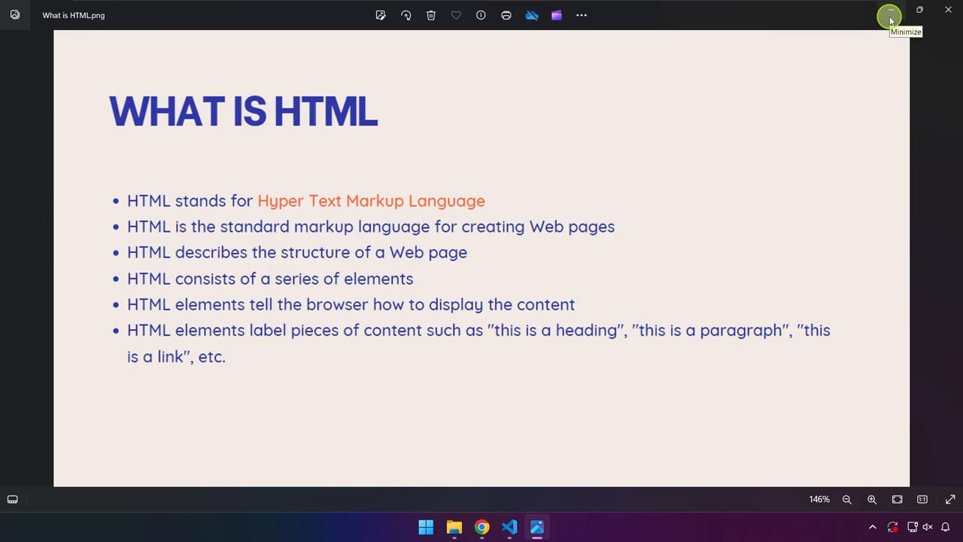
- Minimize the slide image and add an empty <h1></h1> line below the name
left_click(889, 15)
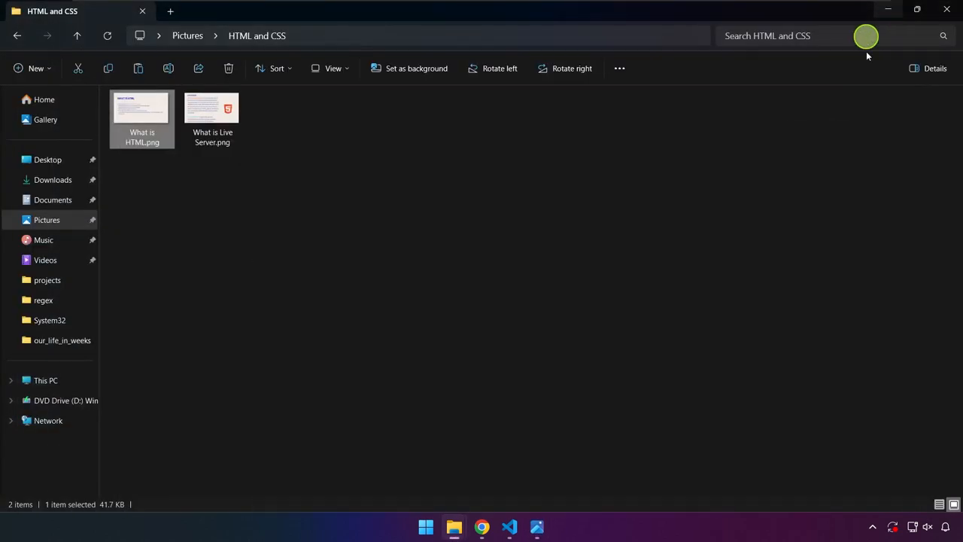
left_click(508, 527)
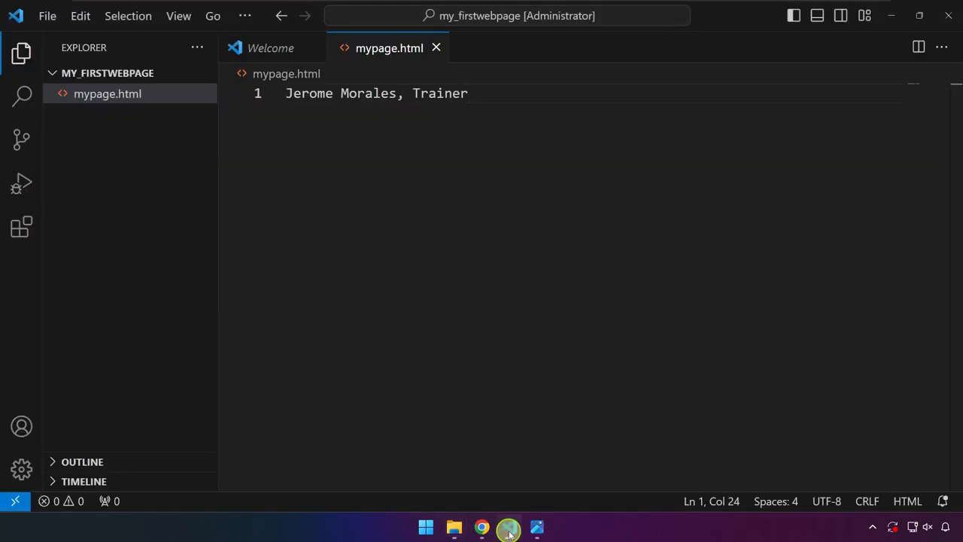
key("Enter")
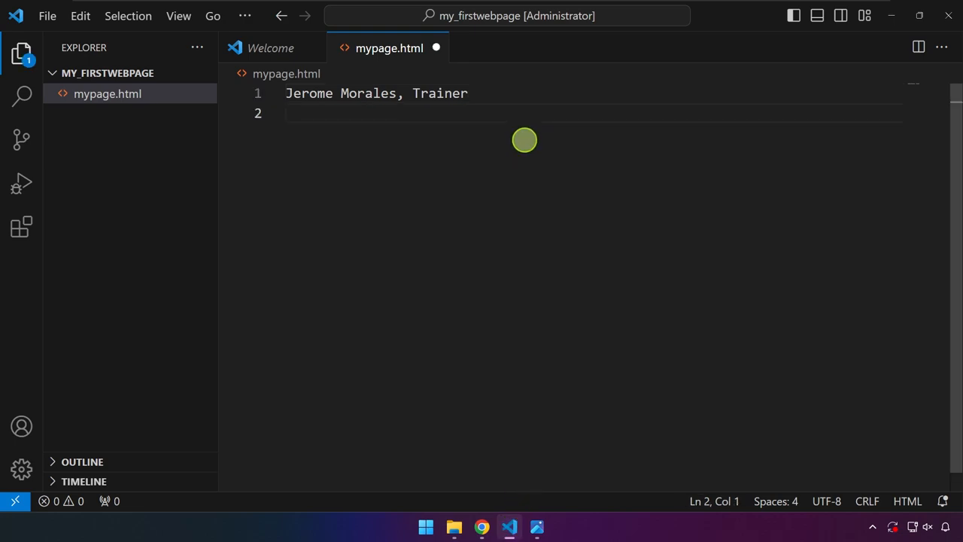
type("h1")
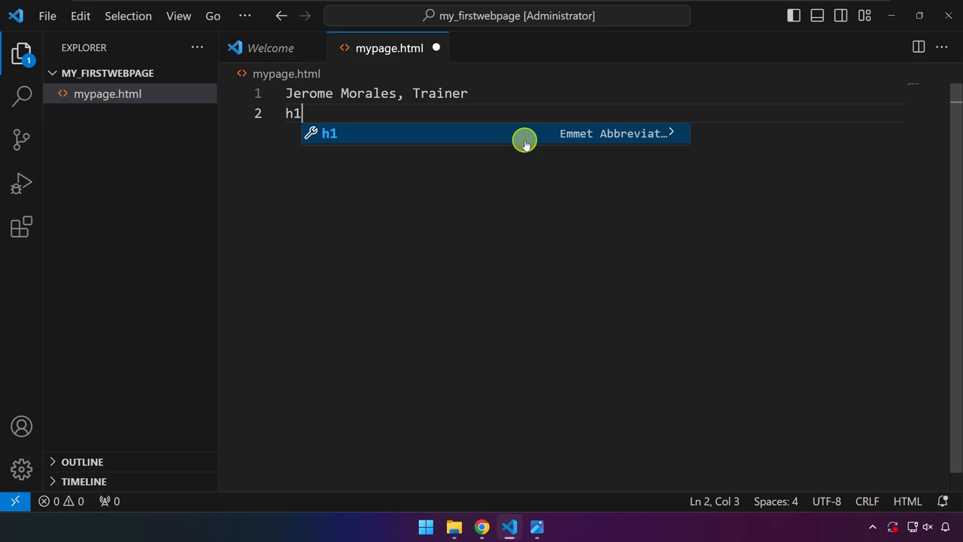
key("Tab")
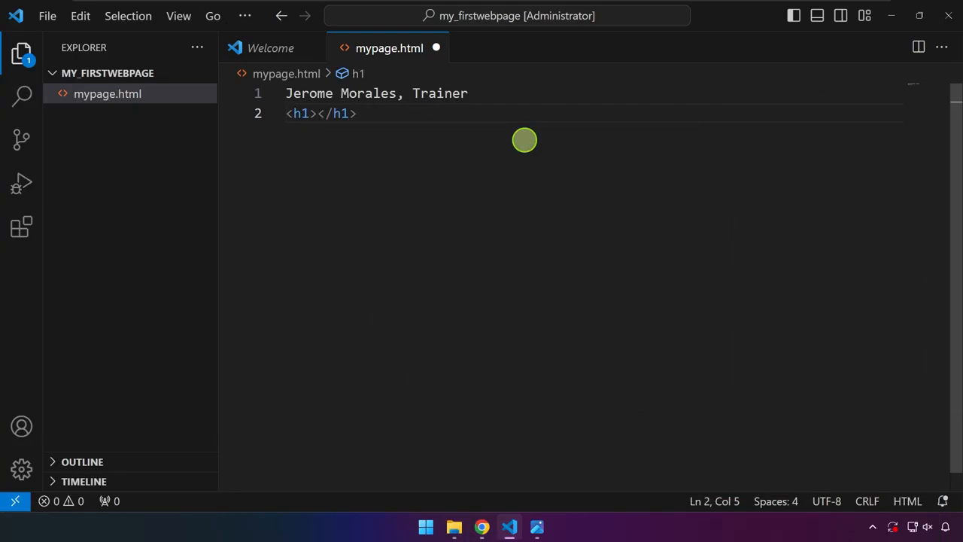
left_click(357, 113)
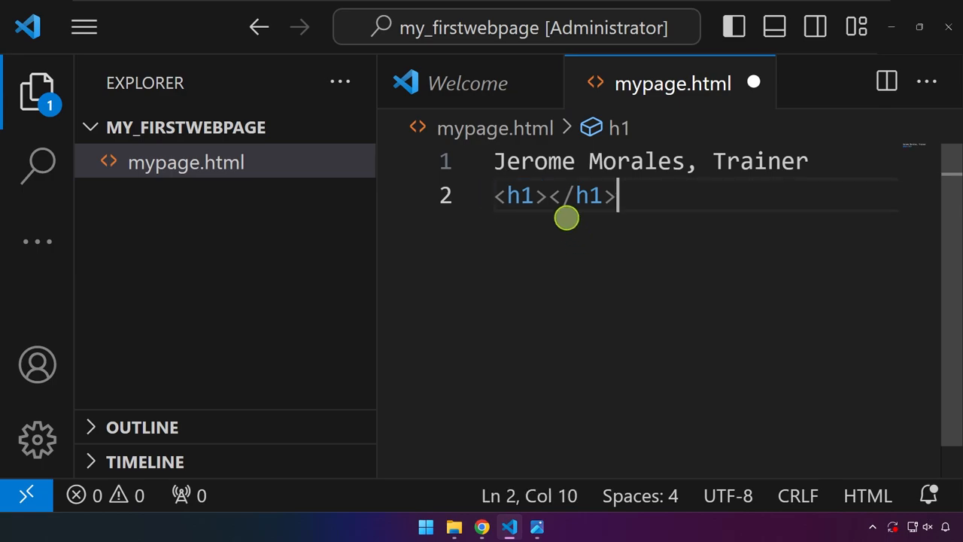
mouse_move(624, 258)
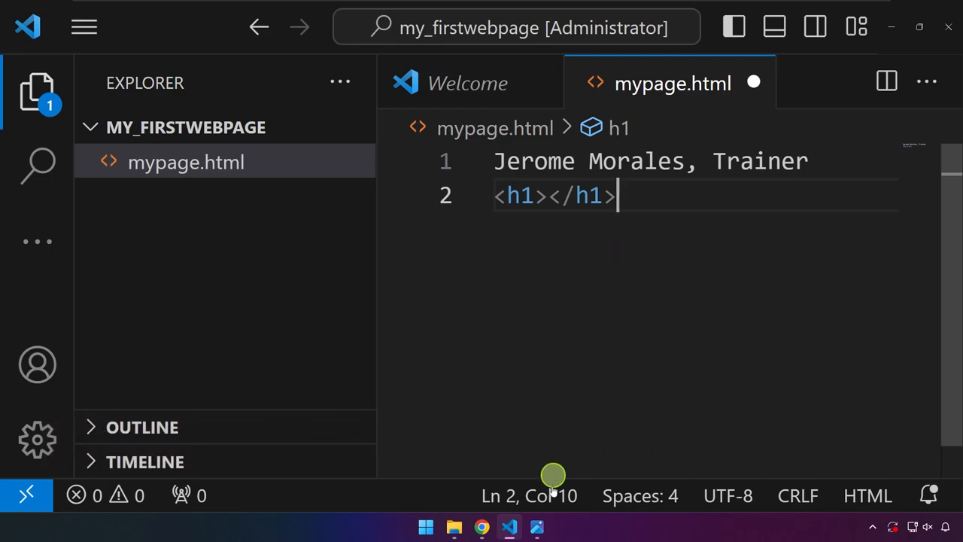
- Type 'I love HTML' between the h1 tags on line 2
left_click(537, 527)
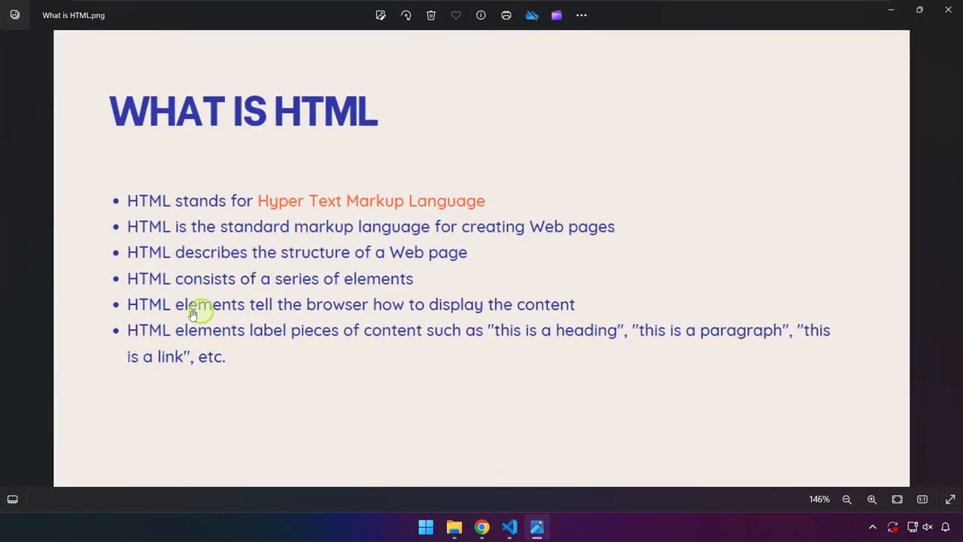
mouse_move(244, 316)
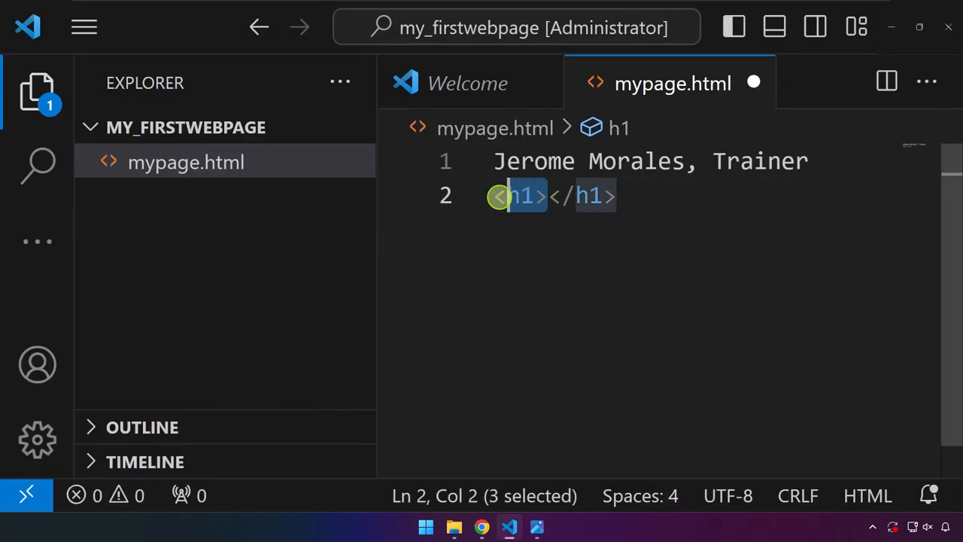
left_click(549, 196)
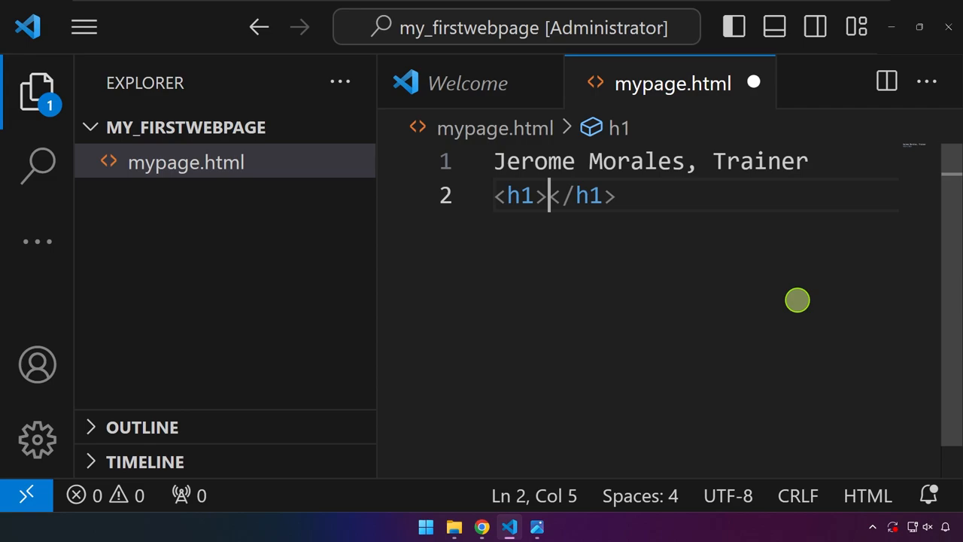
type("I love HTML")
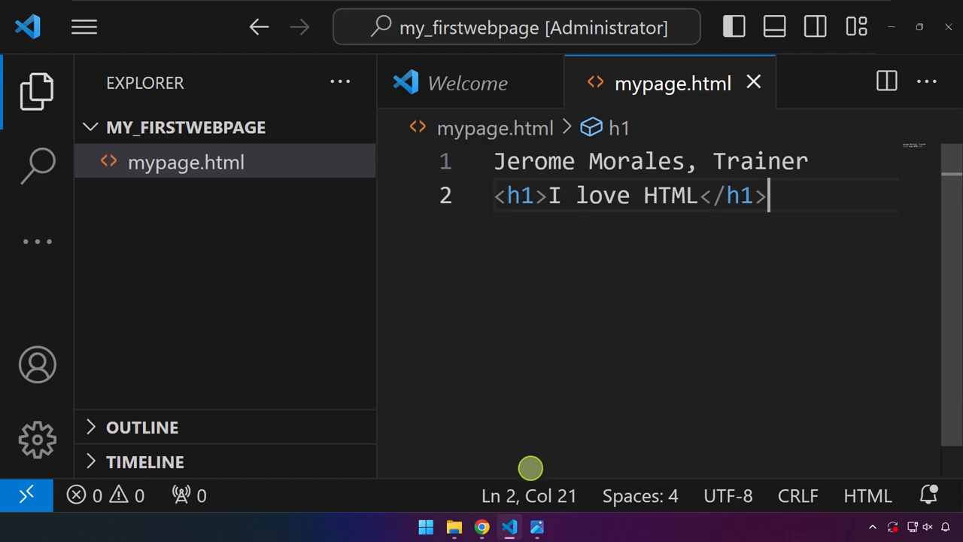
- Reload the mypage.html tab in Chrome and select the large 'I love HTML' heading
left_click(481, 527)
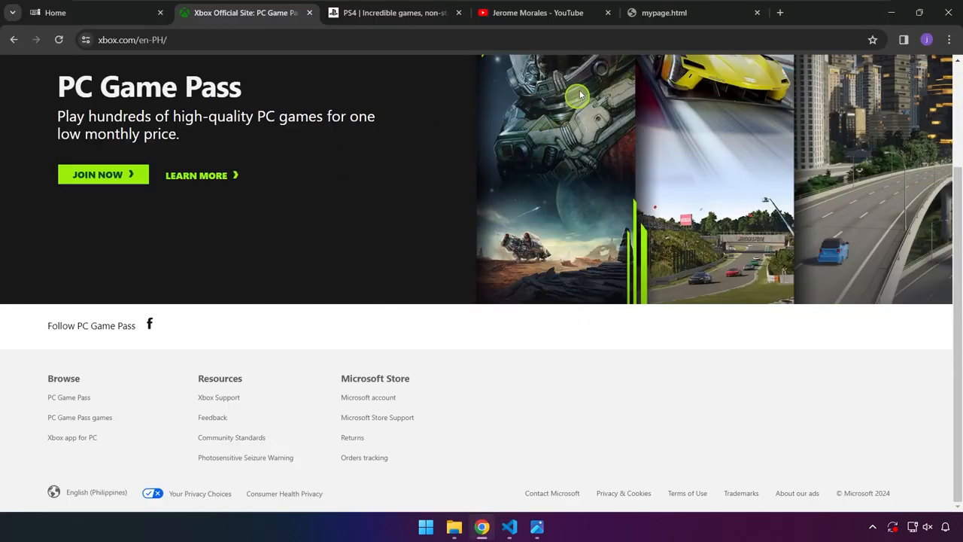
left_click(663, 12)
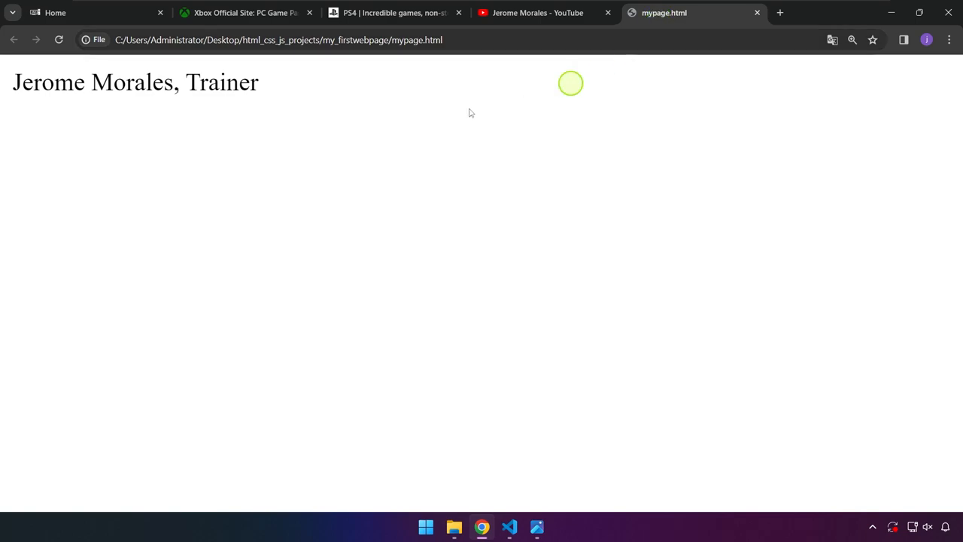
left_click(58, 40)
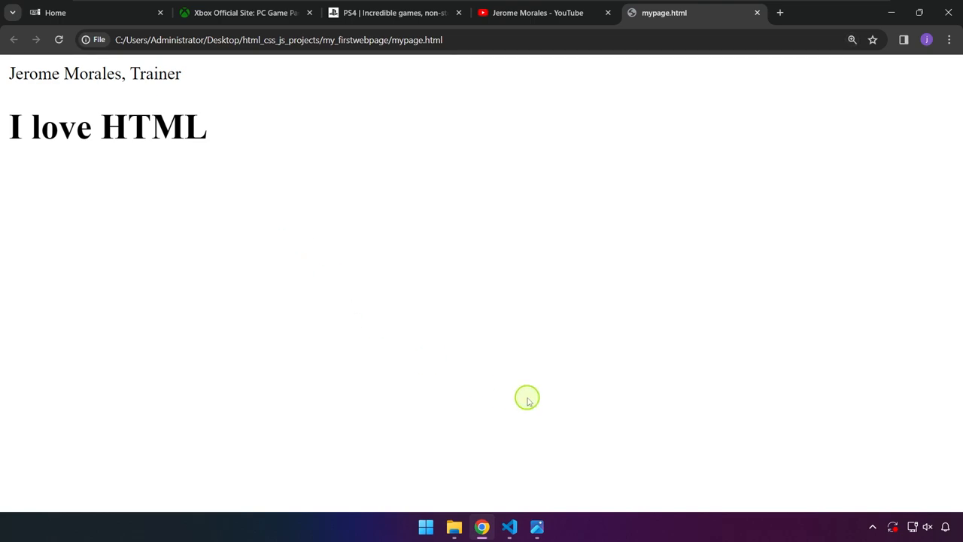
triple_click(107, 127)
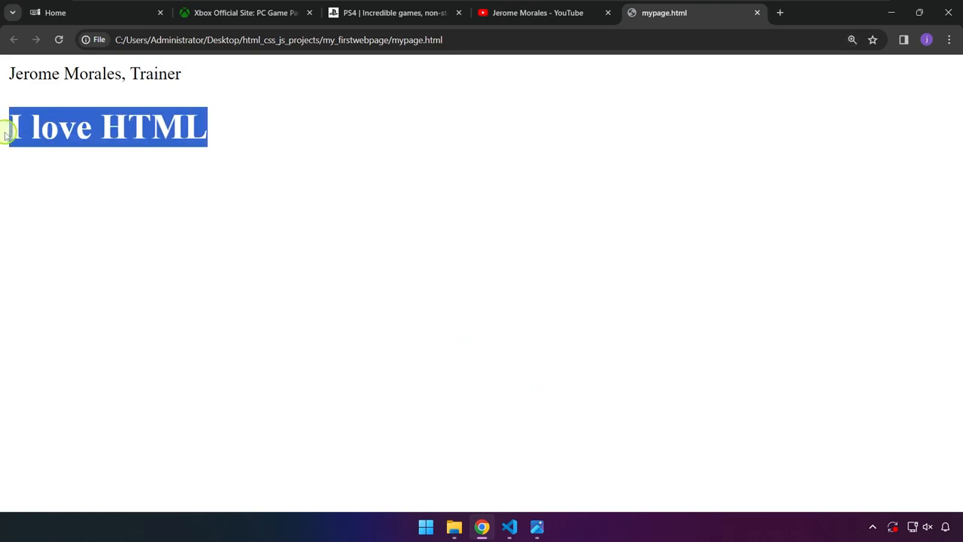
mouse_move(221, 198)
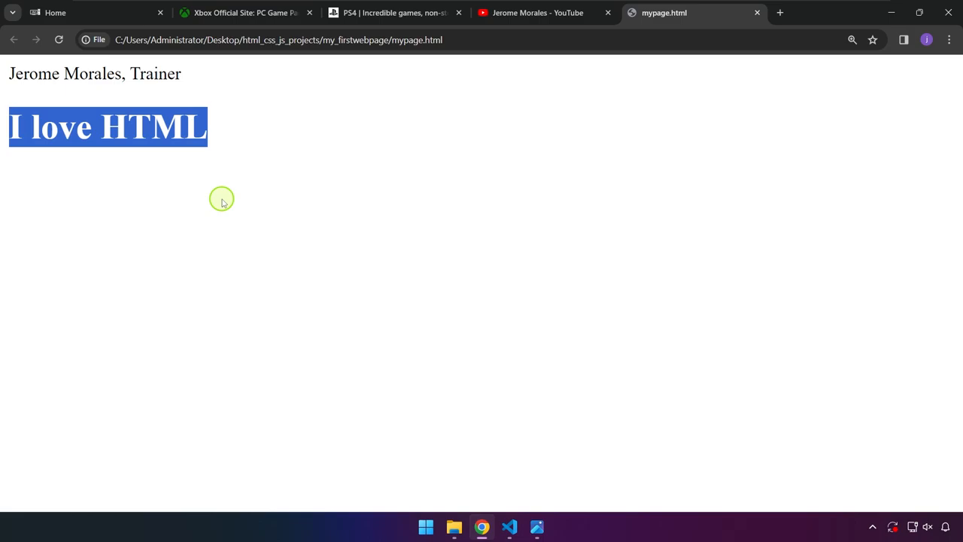
left_click(509, 526)
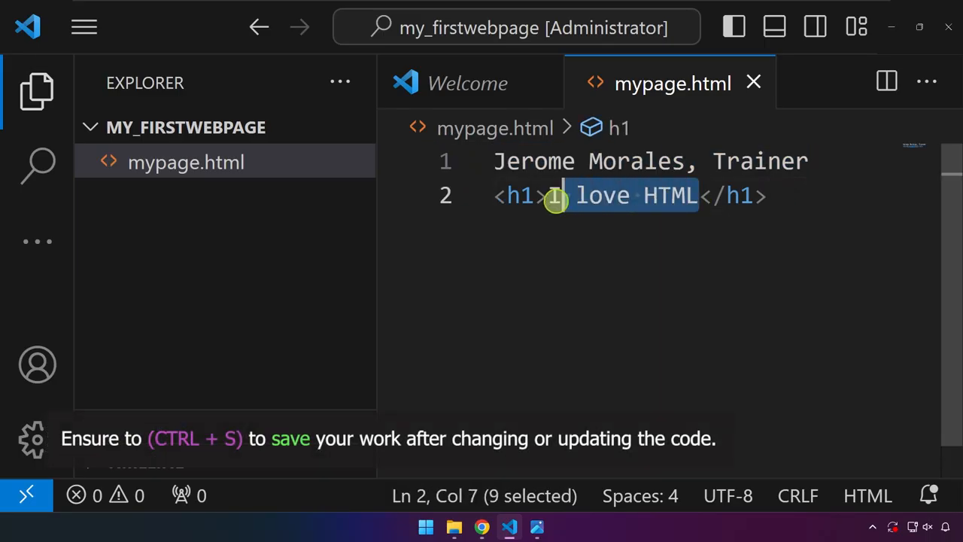
- Replace the h1 text with 'Jerome Morales, Trainer' and reload the Chrome preview
type("Jerome Morales, Trainer")
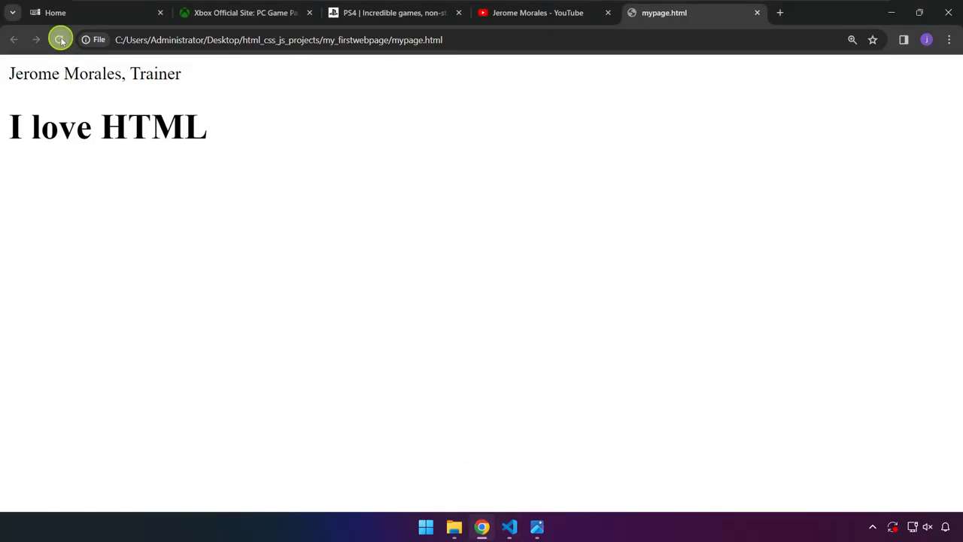
left_click(59, 40)
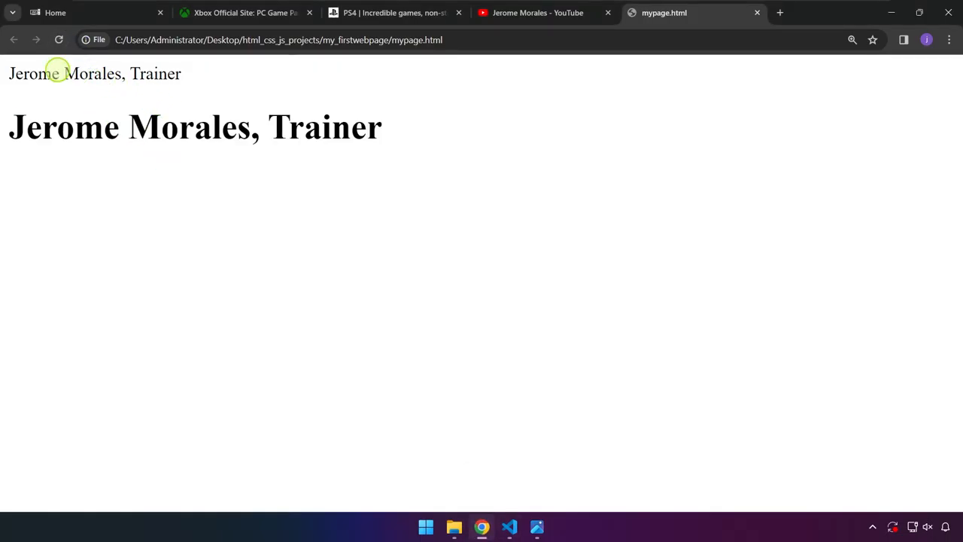
mouse_move(293, 201)
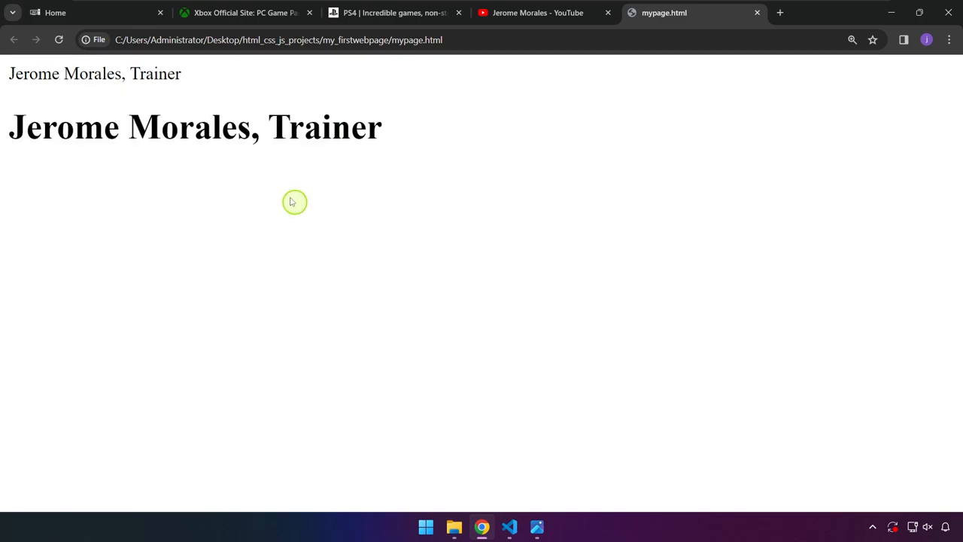
mouse_move(459, 311)
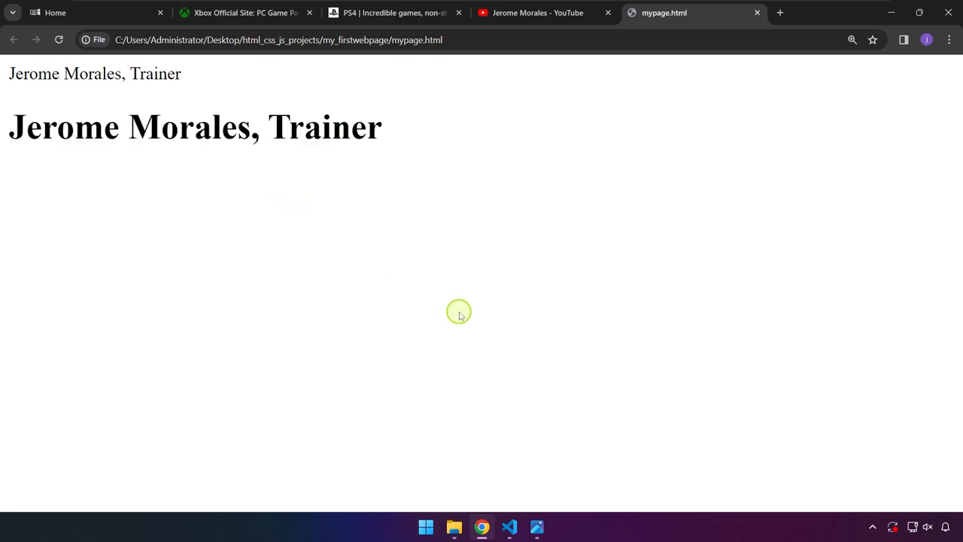
left_click(509, 526)
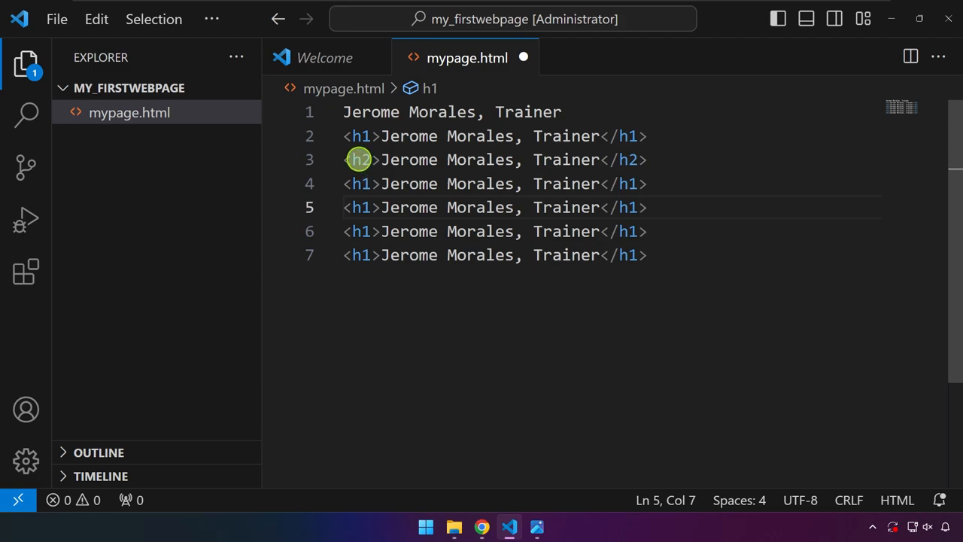
mouse_move(361, 183)
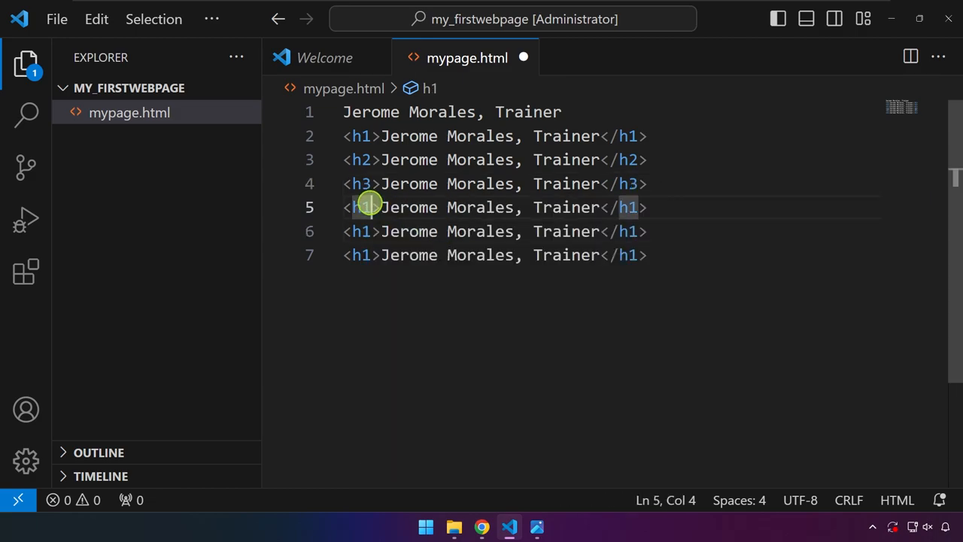
- Retag the duplicated name lines, entering 4 and '<h6>Jerome Morales, Trainer</h1>'
type("4")
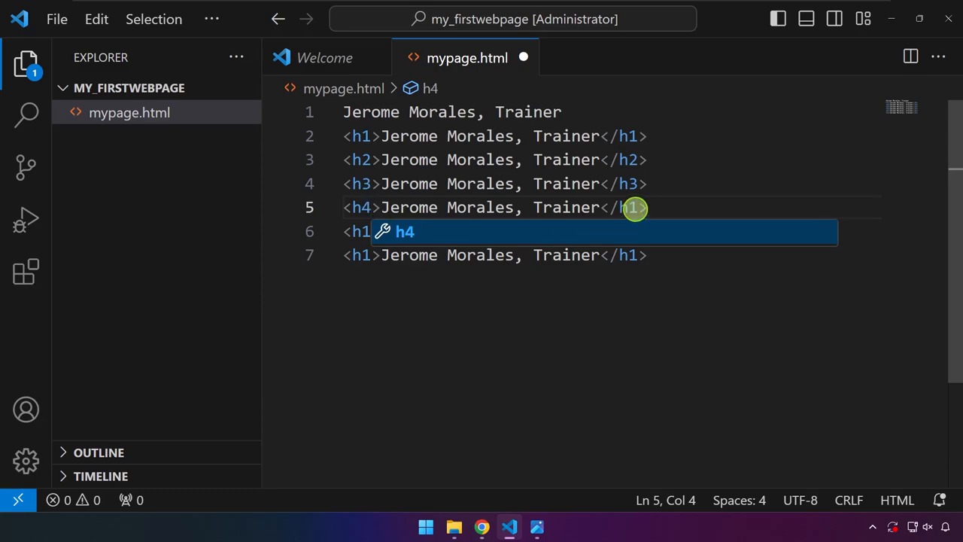
type("4")
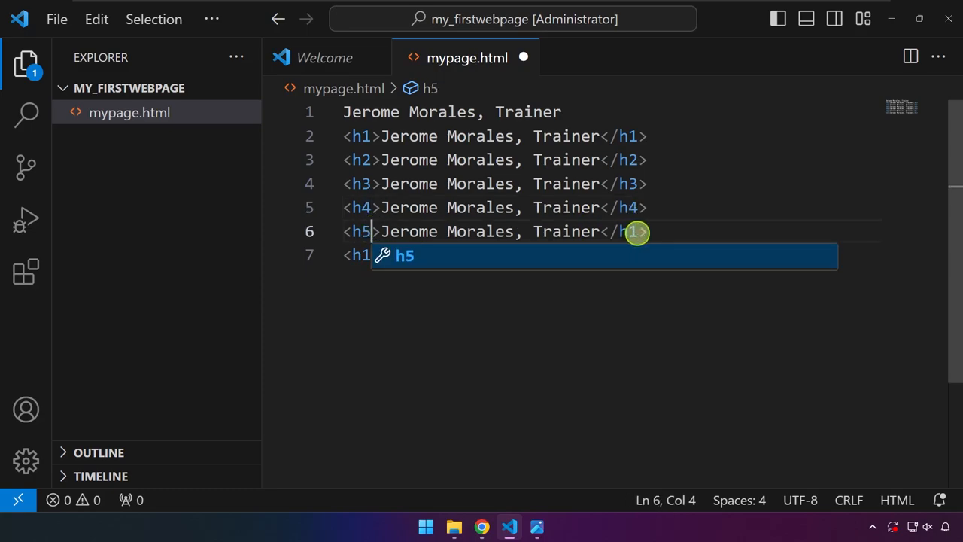
type("<h6>Jerome Morales, Trainer</h1>")
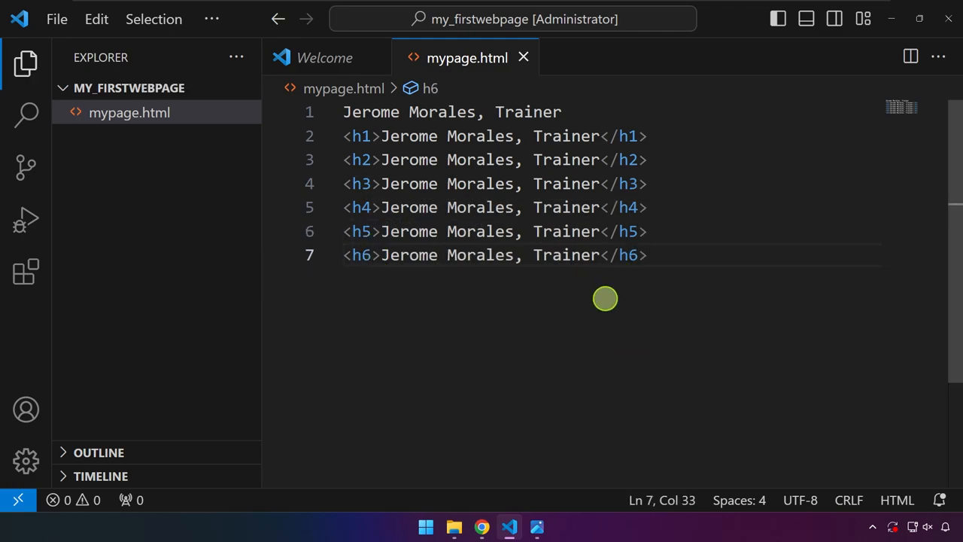
mouse_move(607, 299)
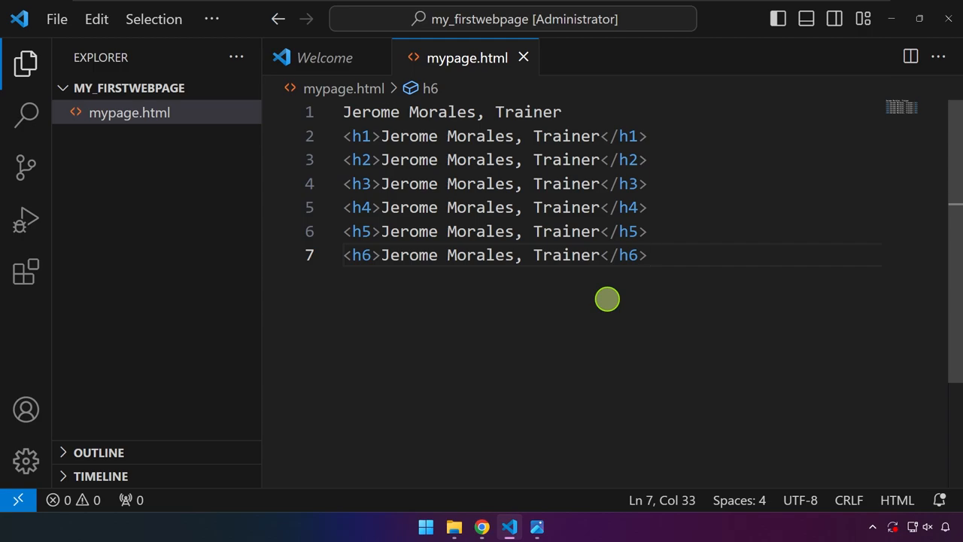
- Reload mypage.html in Chrome to show six shrinking headings, comparing with the code
left_click(56, 19)
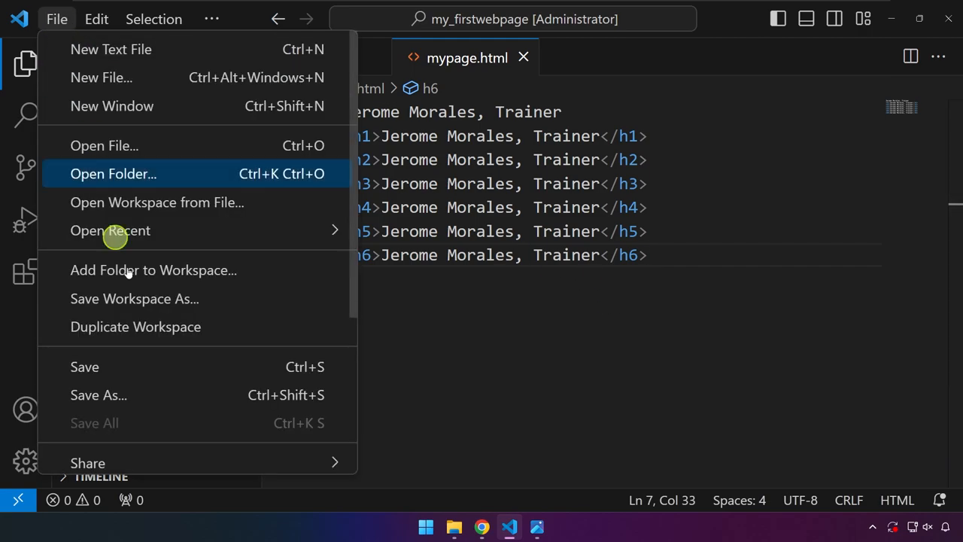
scroll("down", 3)
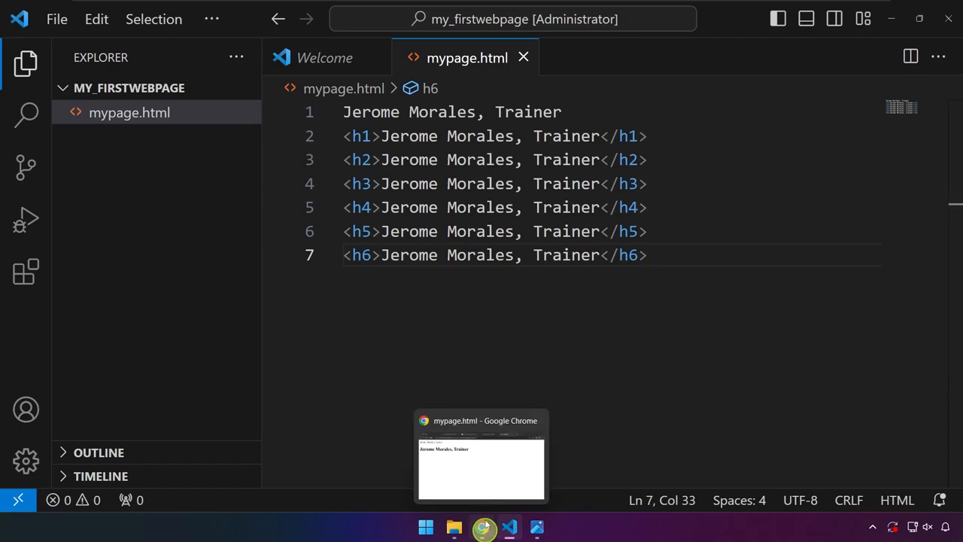
left_click(481, 451)
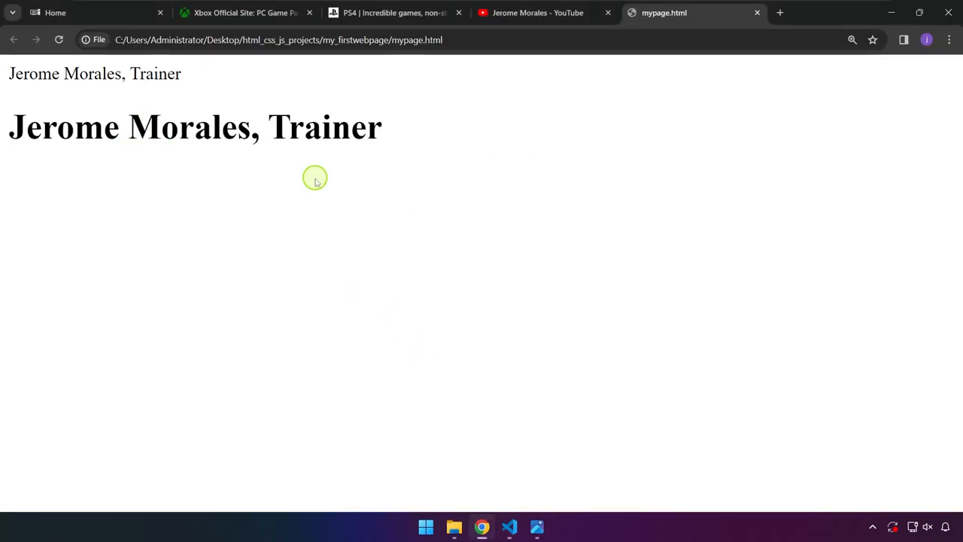
left_click(60, 40)
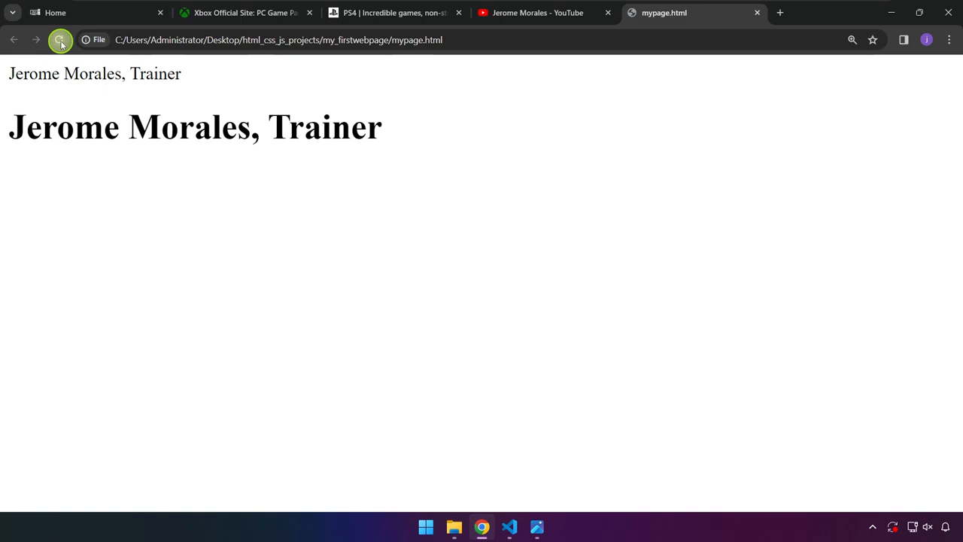
left_click(60, 40)
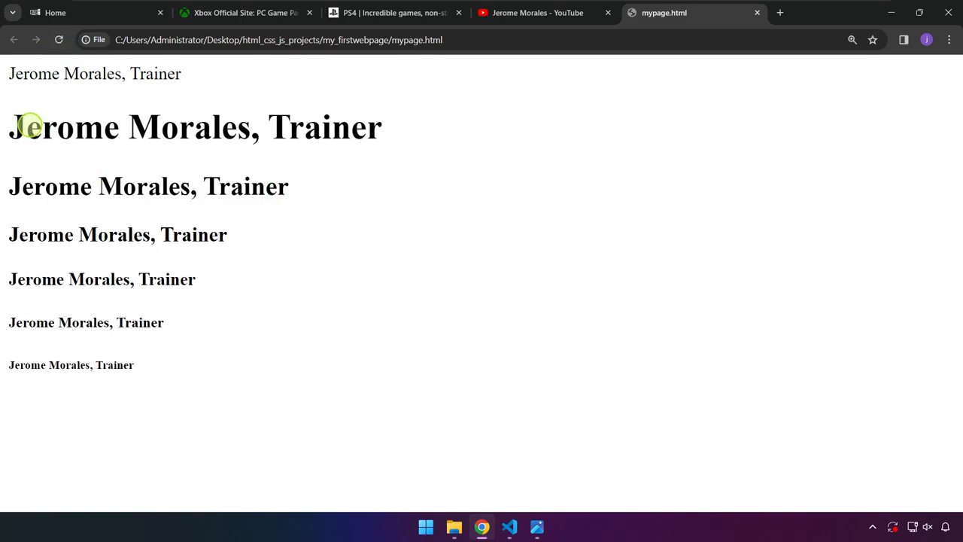
left_click(510, 527)
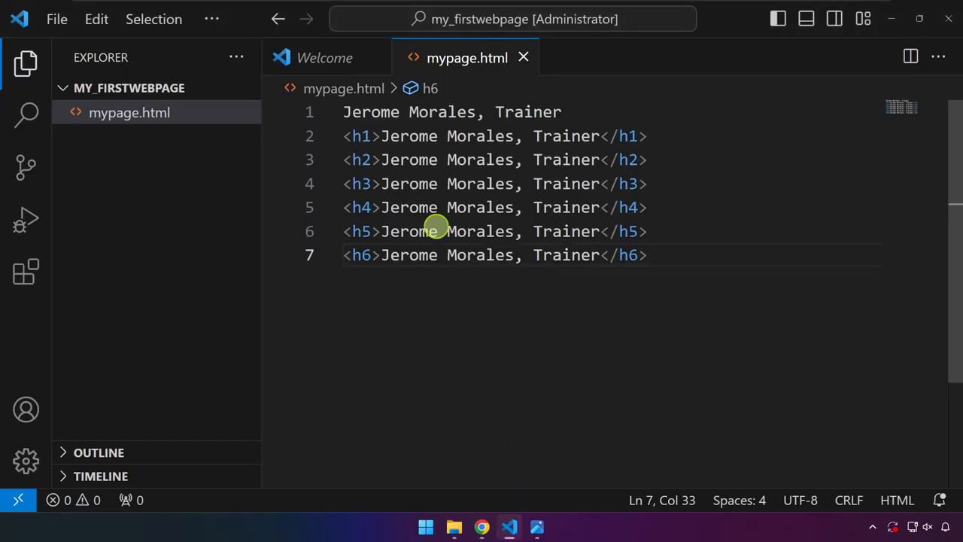
left_click(481, 526)
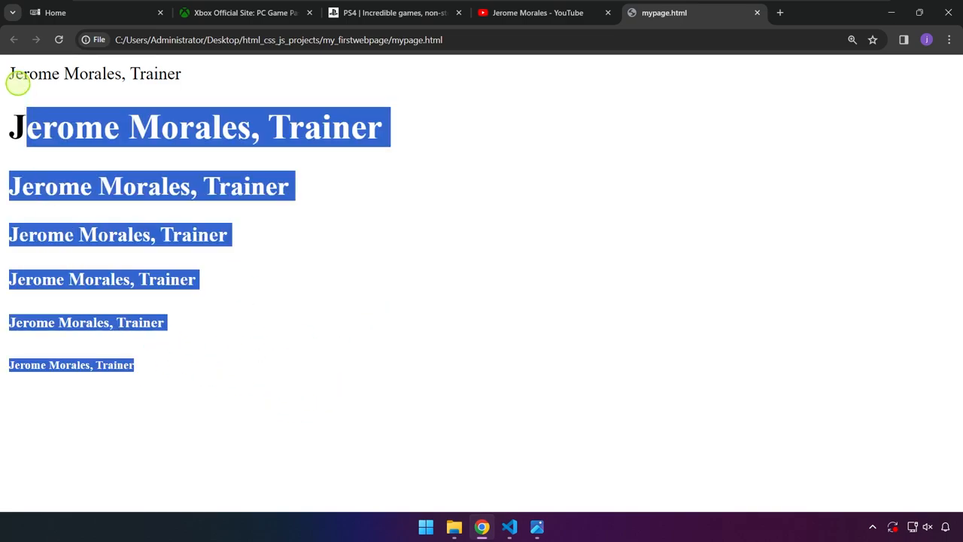
- Switch to the Xbox PC Game Pass site tab and scroll down to its footer
left_click(241, 13)
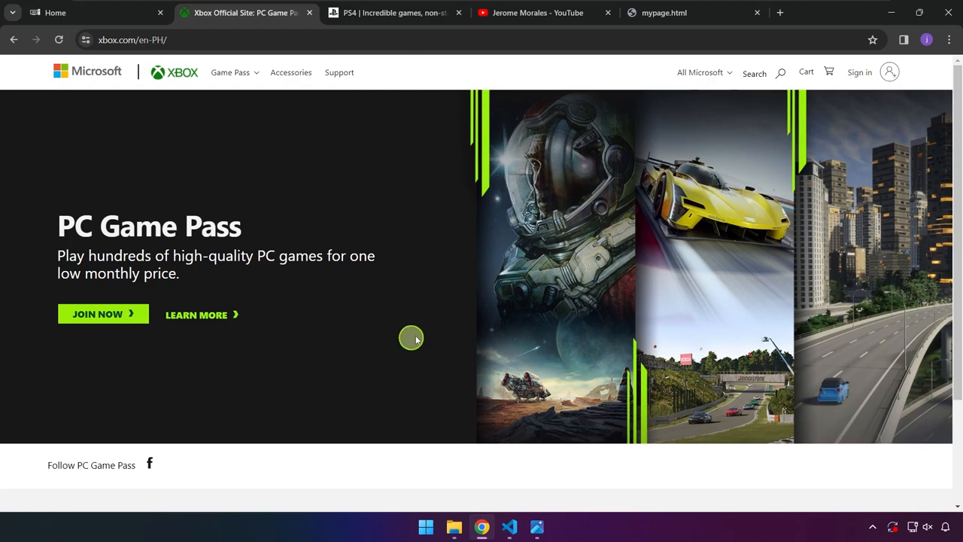
scroll("down", 3)
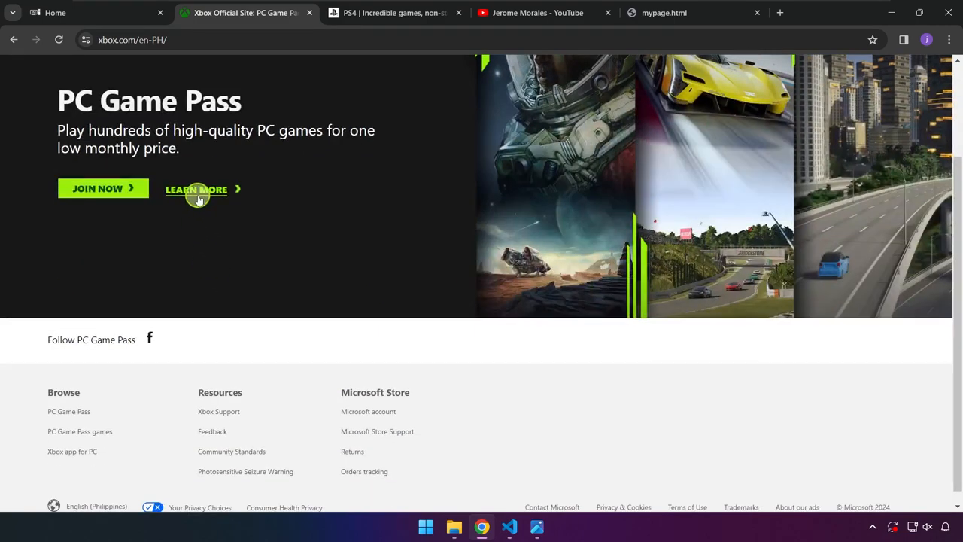
mouse_move(472, 446)
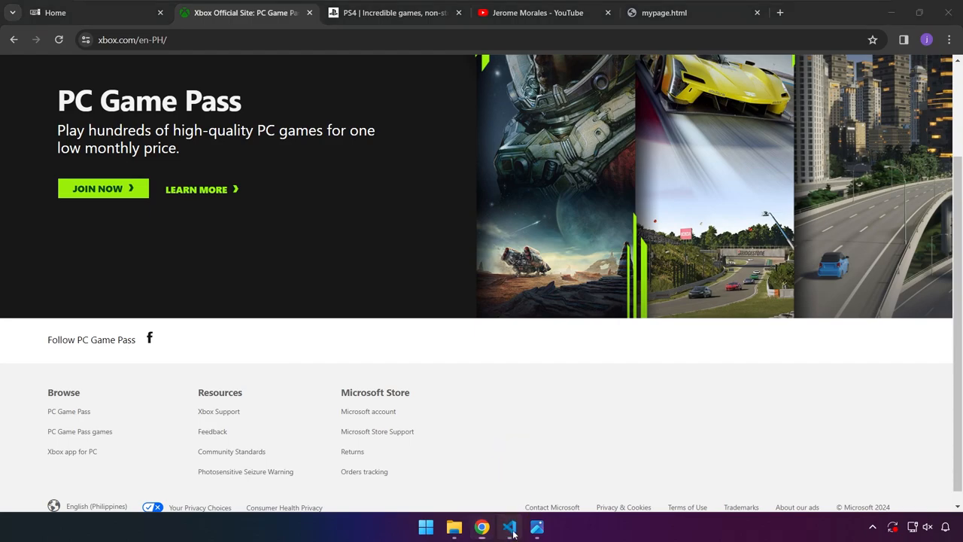
- Review the six-heading code in VS Code, then show Jerome Morales' YouTube videos page in Chrome
left_click(510, 526)
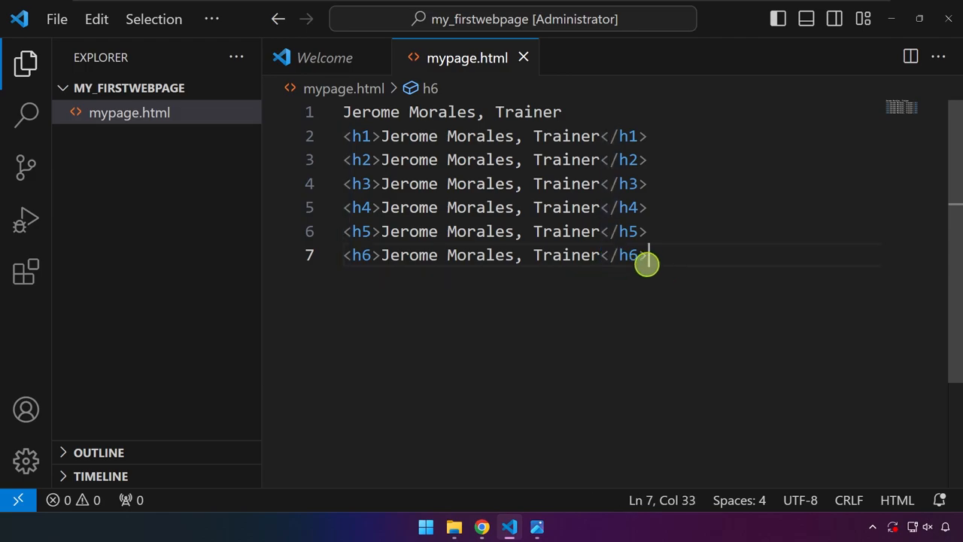
mouse_move(570, 103)
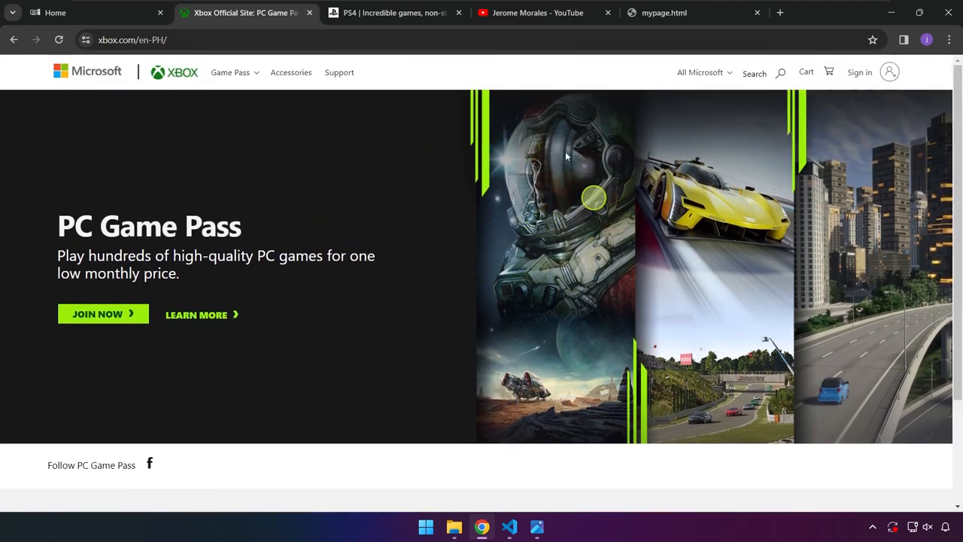
left_click(537, 13)
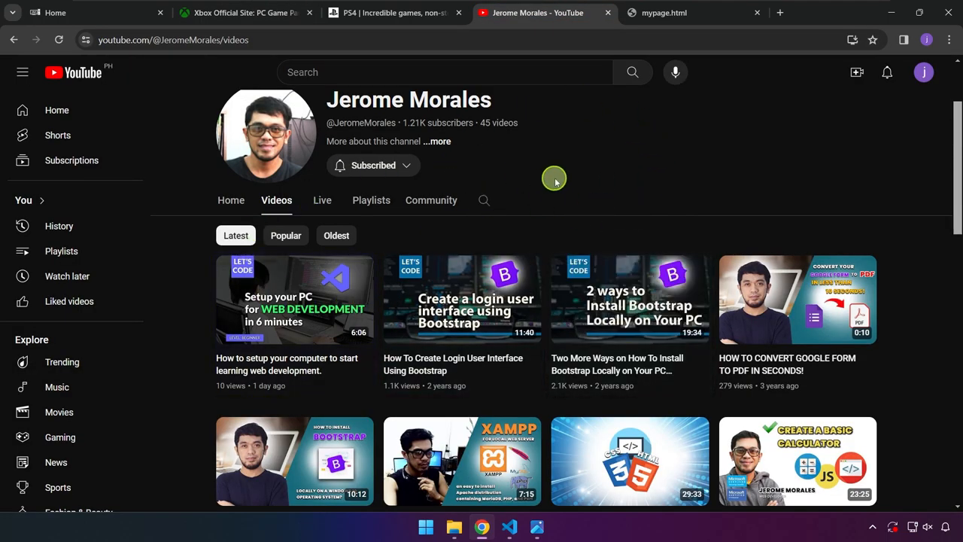
mouse_move(619, 198)
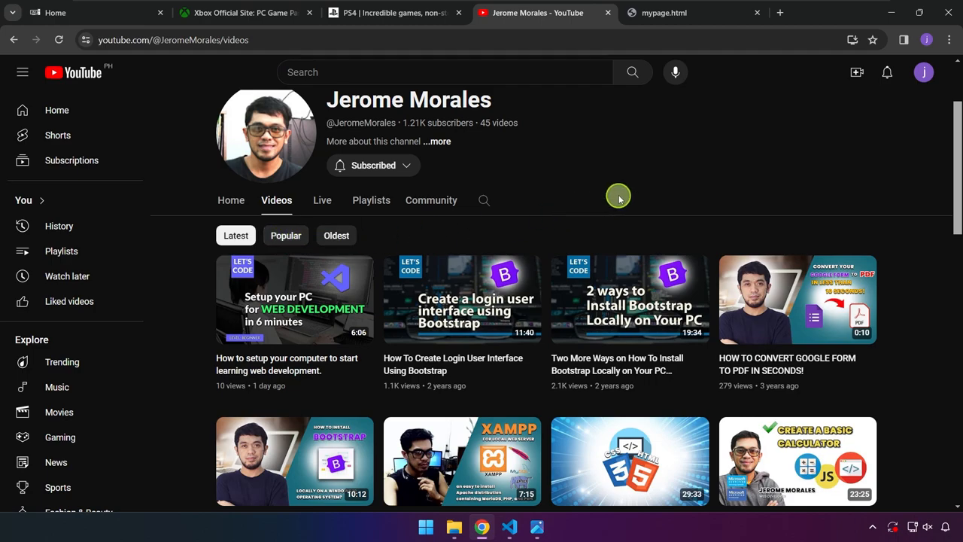
mouse_move(599, 196)
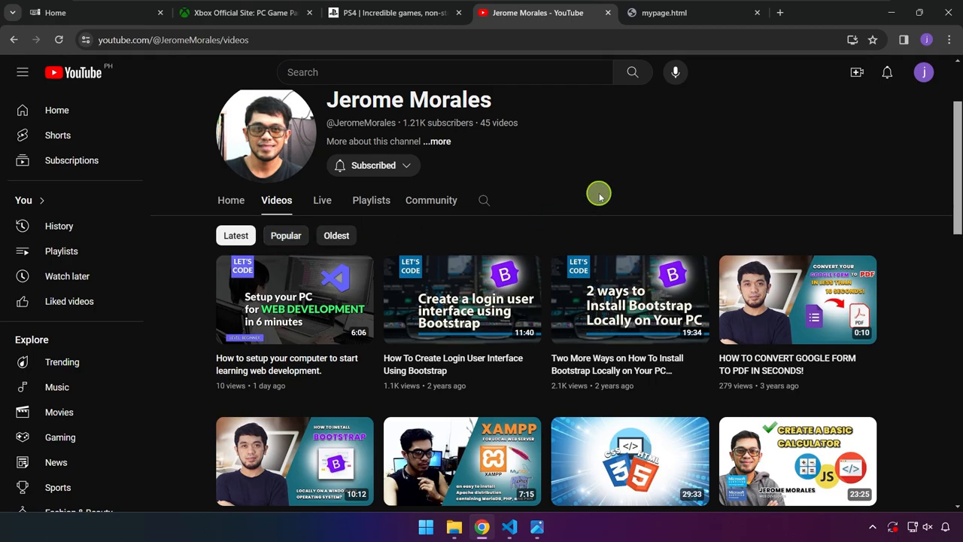